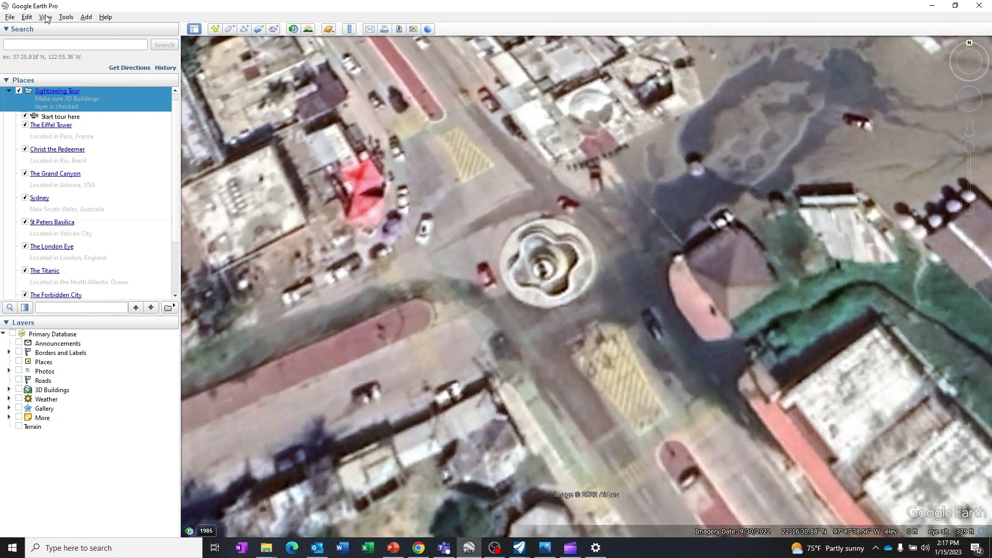
# Add a placemark named Control Point and drag it onto the roundabout fountain's centre
pyautogui.click(44, 17)
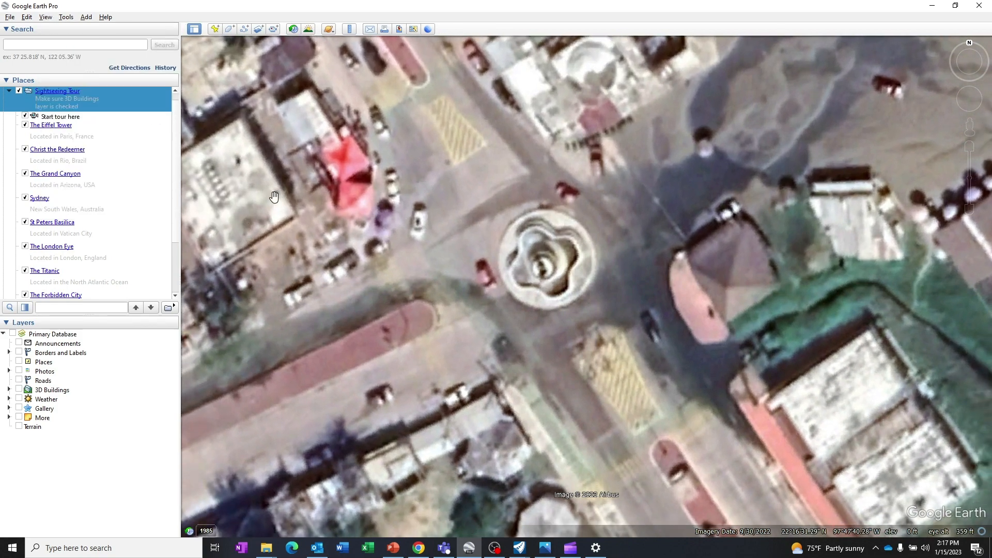
pyautogui.click(215, 29)
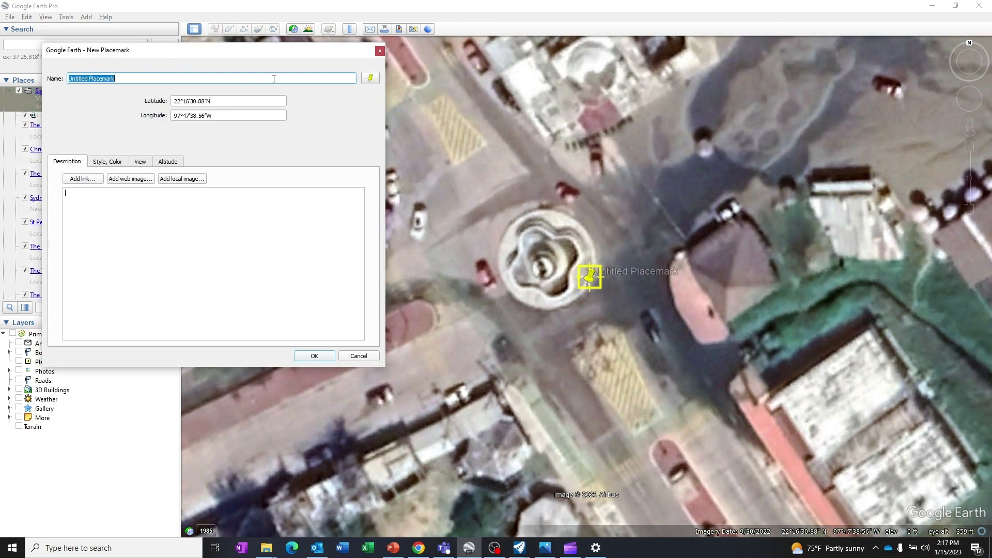
pyautogui.write('Control Point')
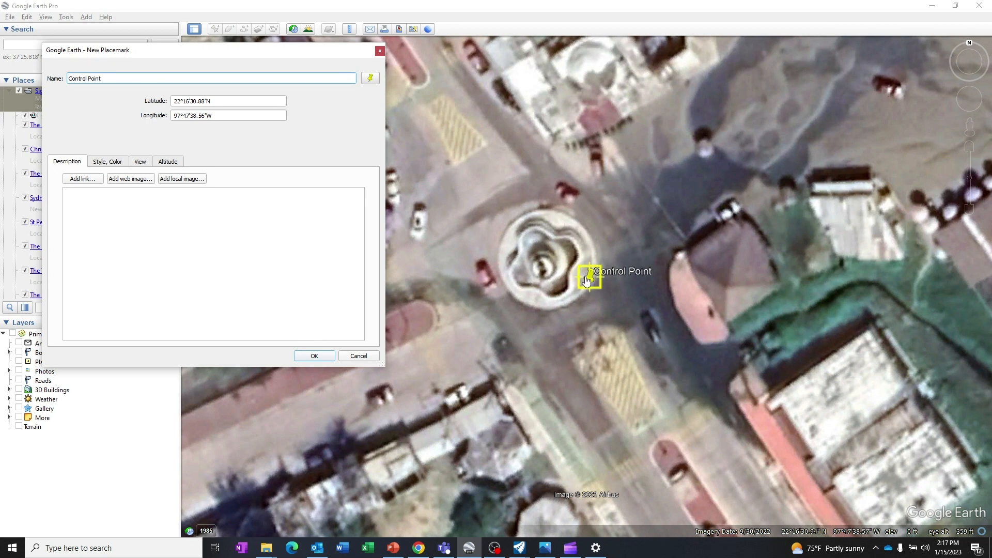
pyautogui.moveTo(588, 278); pyautogui.dragTo(548, 263)
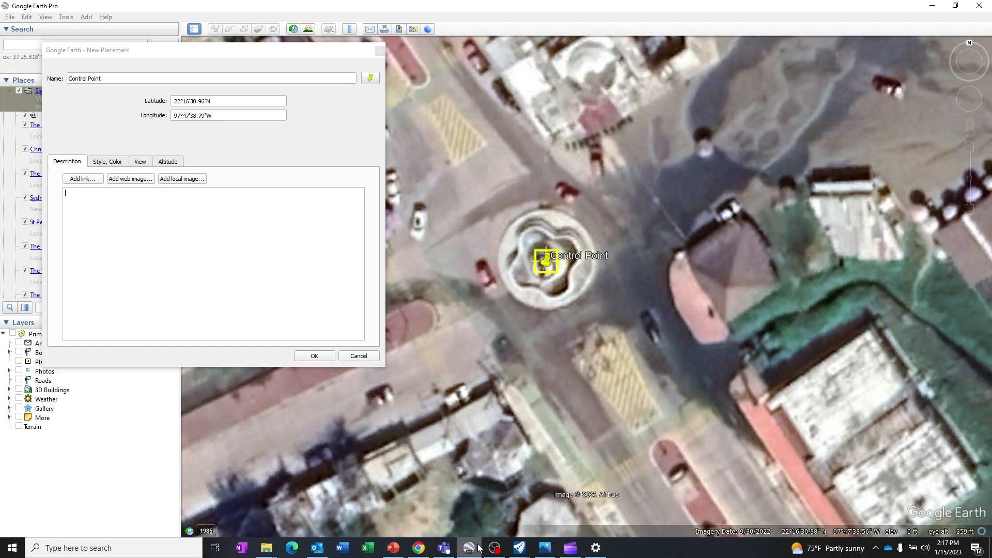
pyautogui.moveTo(469, 548)
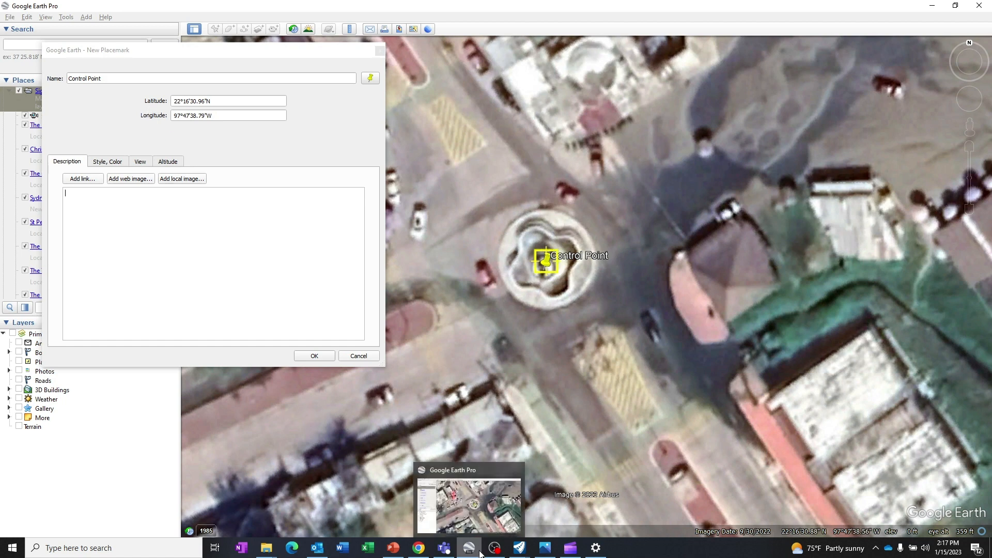
# Paste the placemark's latitude 22°16'30.96"N into Earth Point's latitude field
pyautogui.click(418, 548)
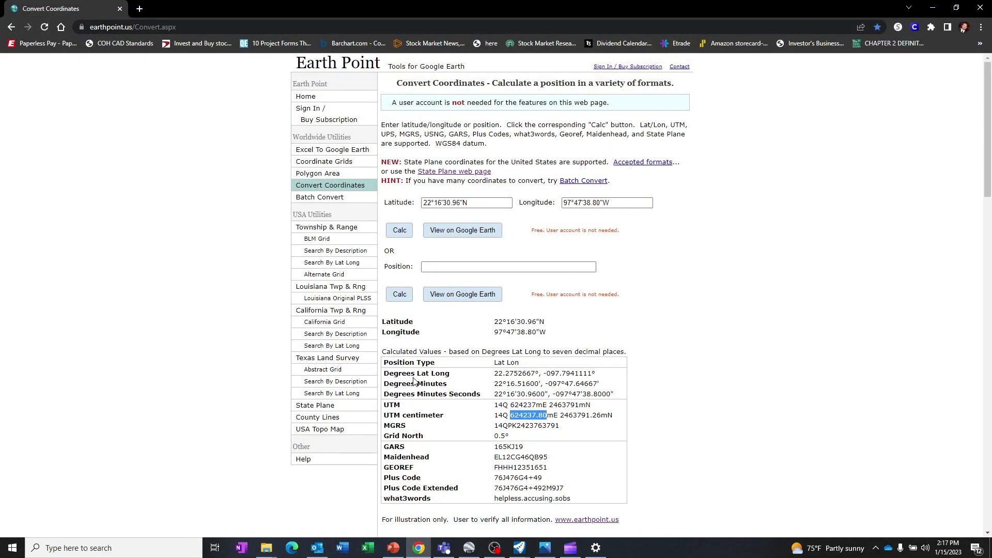
pyautogui.moveTo(808, 78)
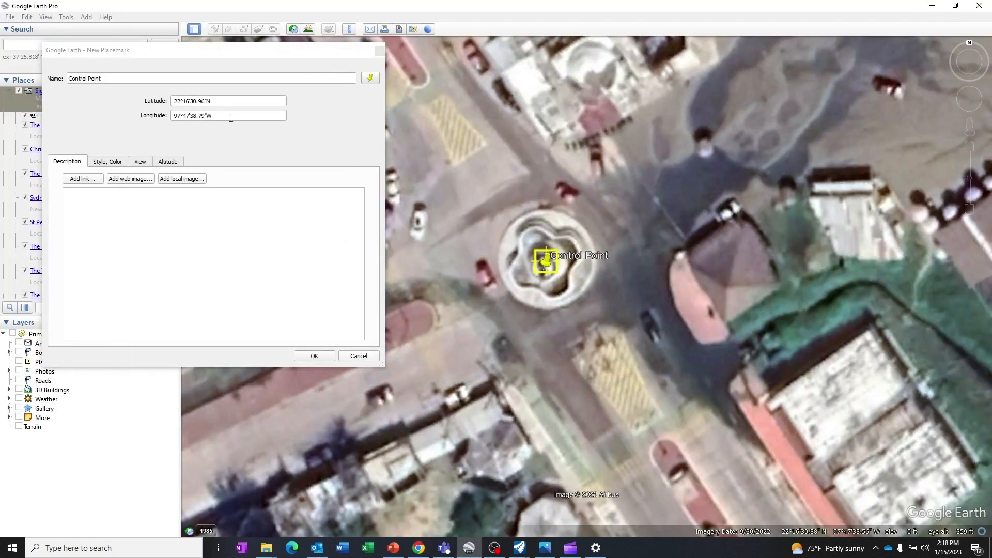
pyautogui.click(228, 101)
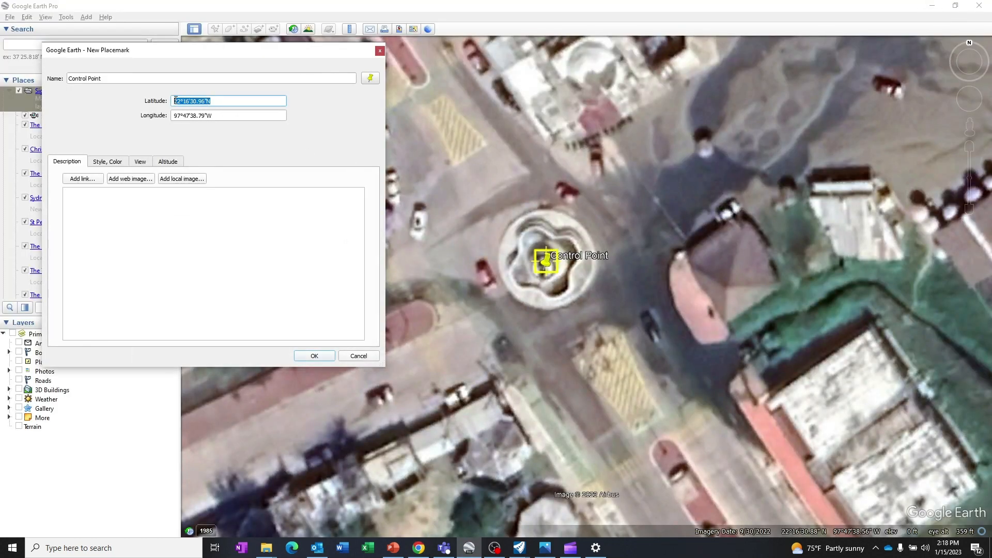
pyautogui.rightClick(228, 102)
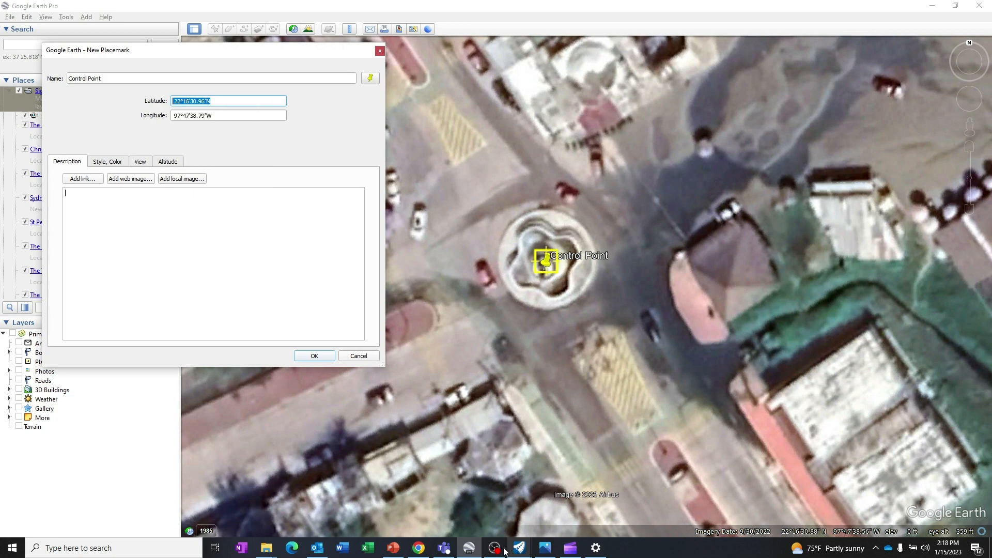
pyautogui.click(419, 548)
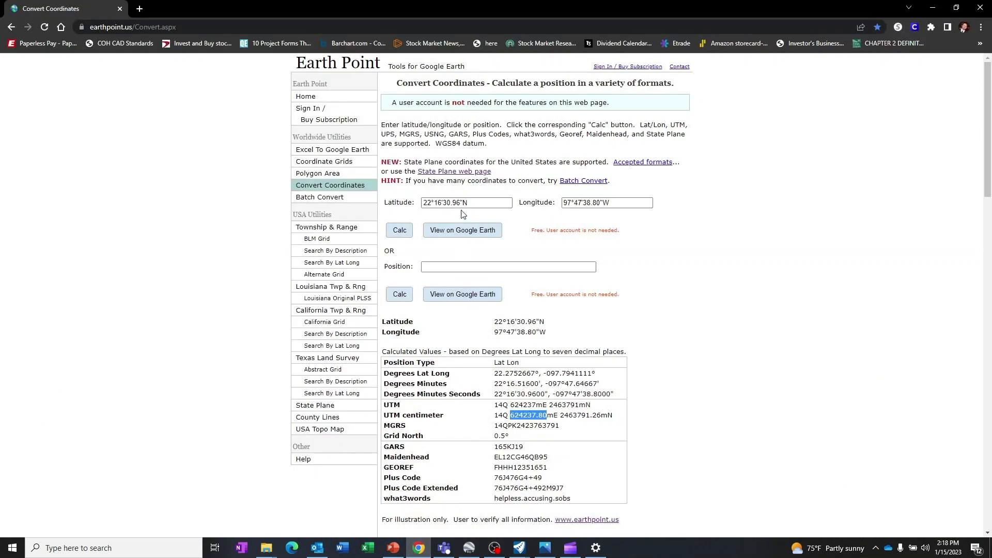
pyautogui.tripleClick(466, 203)
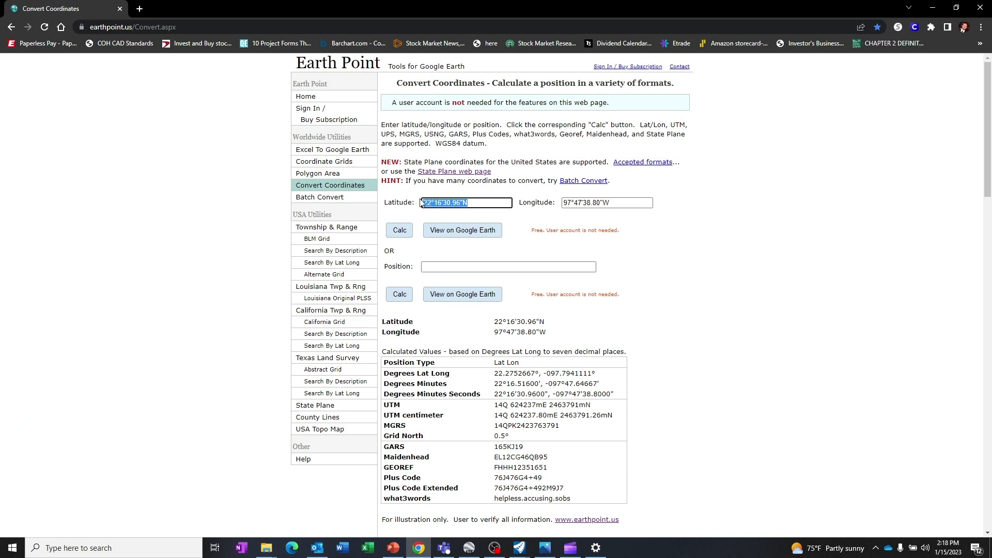
pyautogui.rightClick(467, 203)
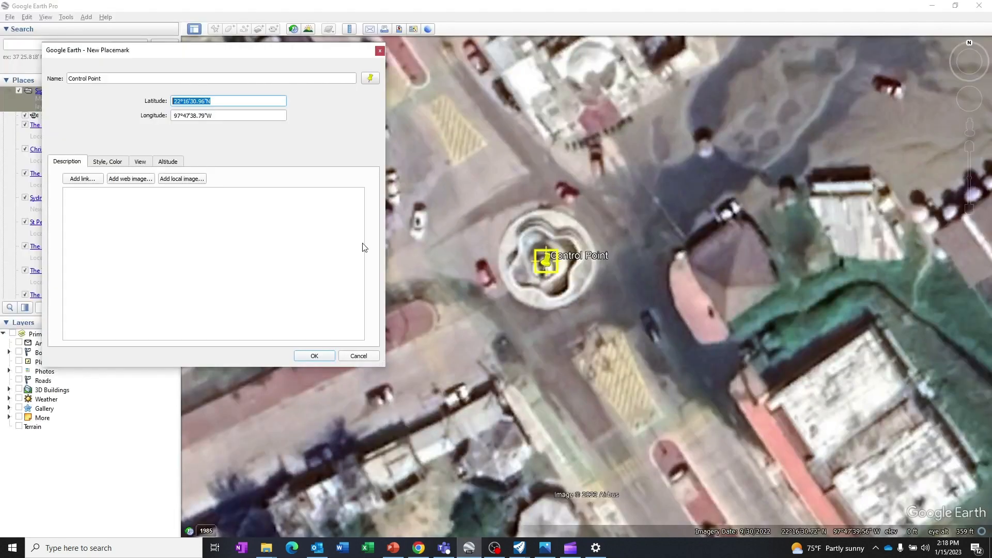
# Paste the longitude 97°47'38.79"W and calculate the UTM result 14Q 624238mE 2463791mN
pyautogui.click(227, 115)
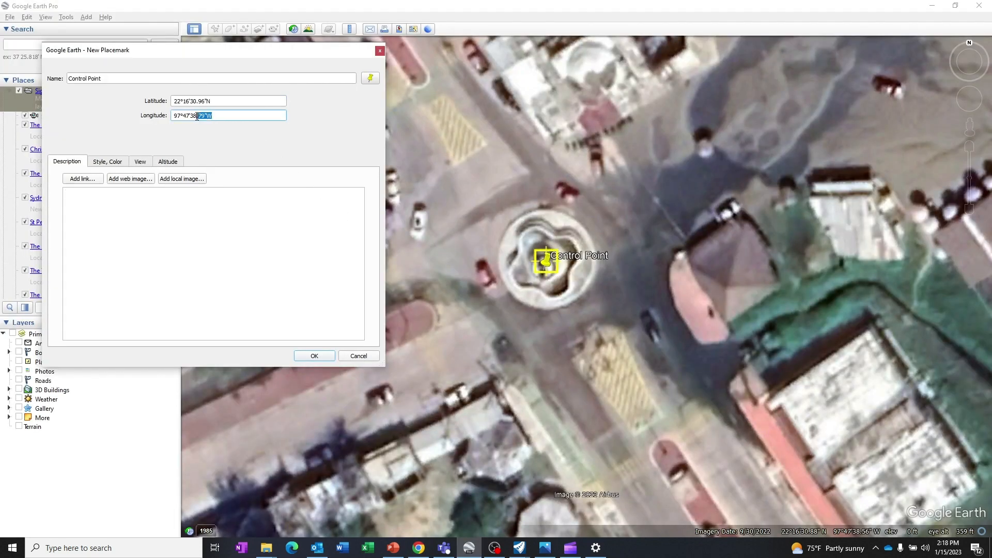
pyautogui.rightClick(227, 115)
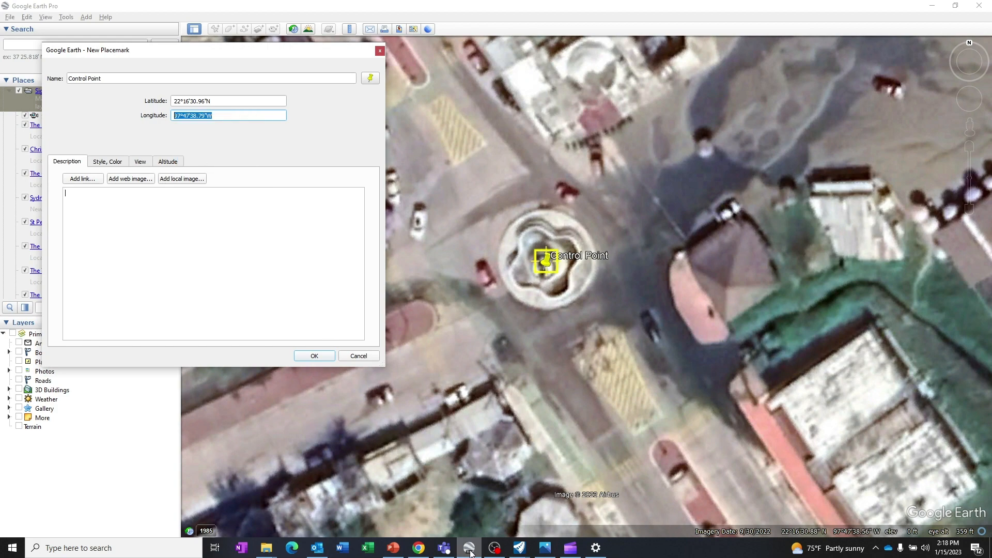
pyautogui.click(419, 548)
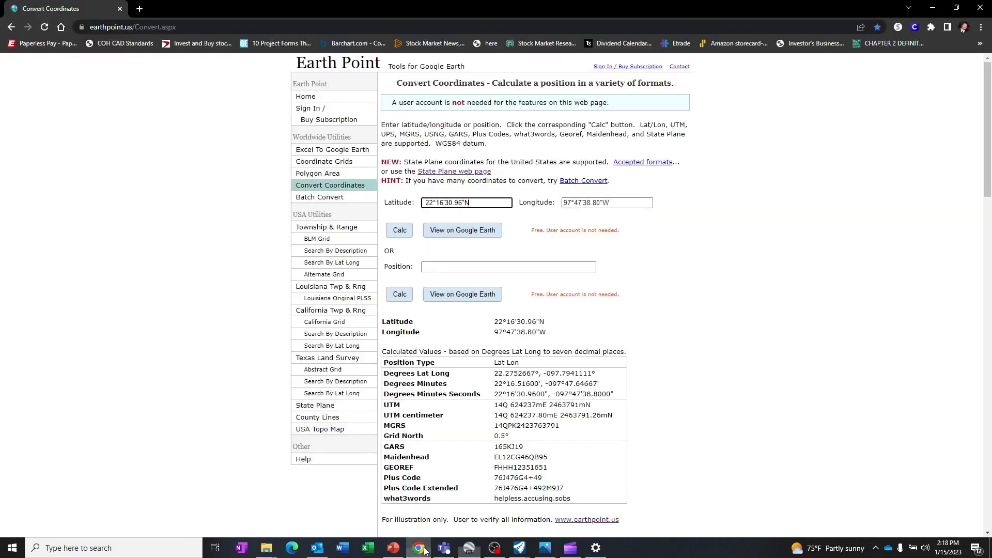
pyautogui.click(606, 202)
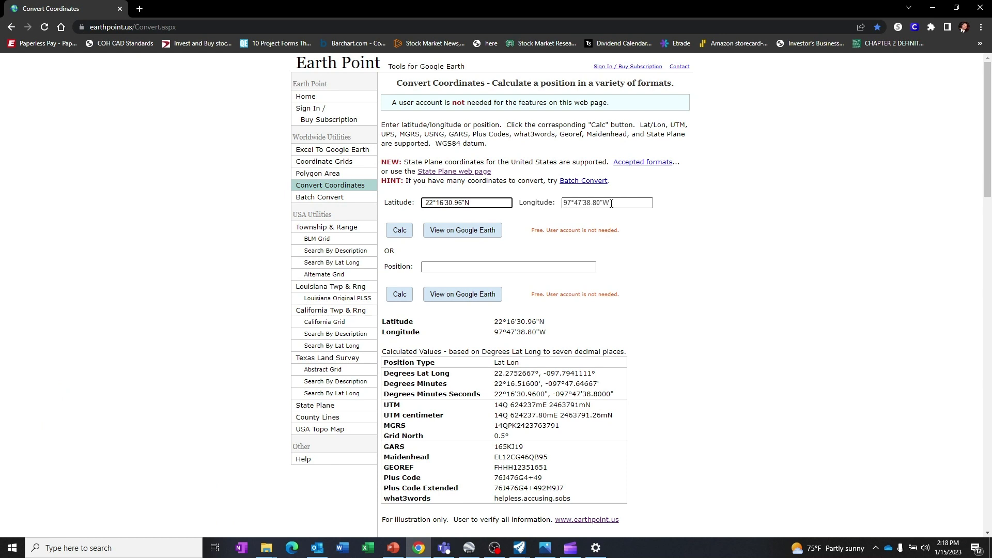
pyautogui.rightClick(606, 203)
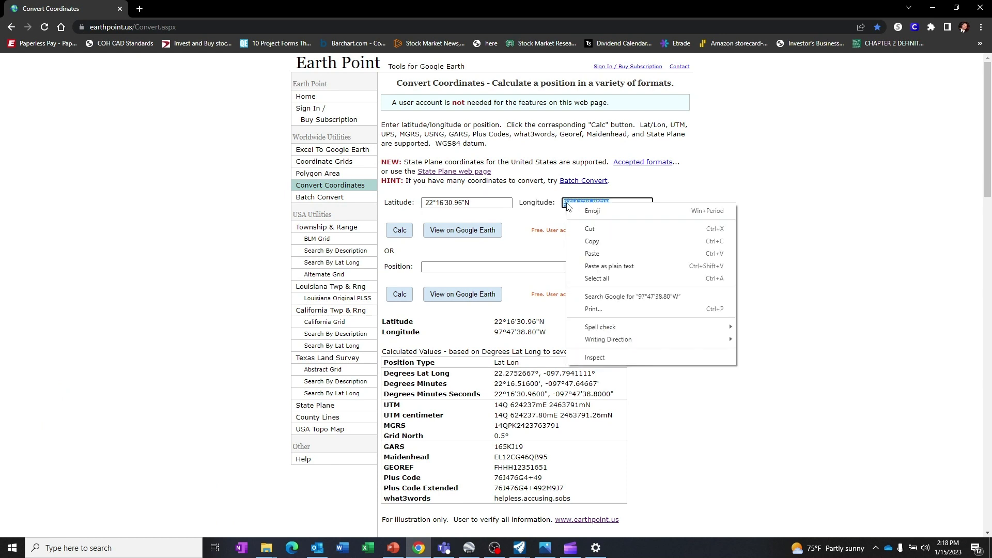
pyautogui.click(430, 247)
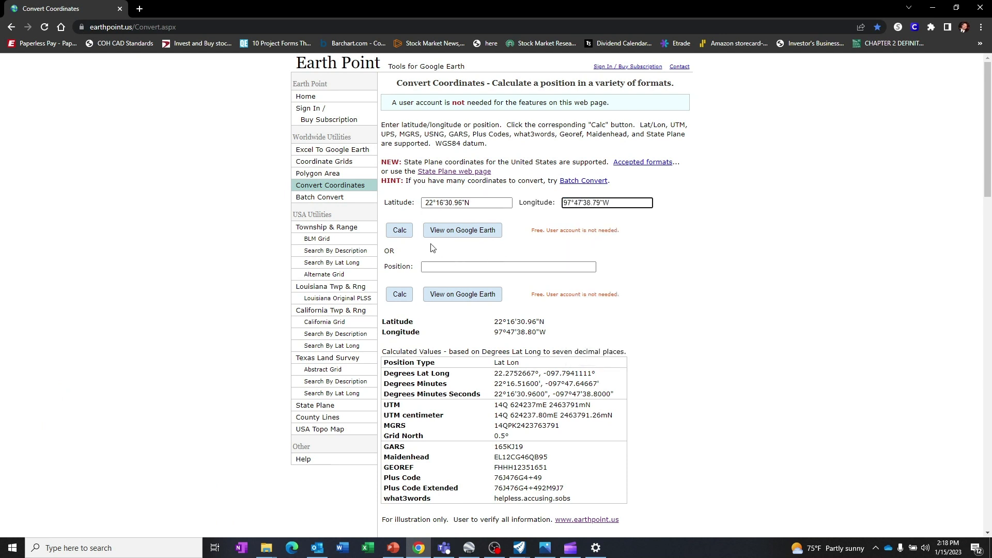
pyautogui.click(399, 229)
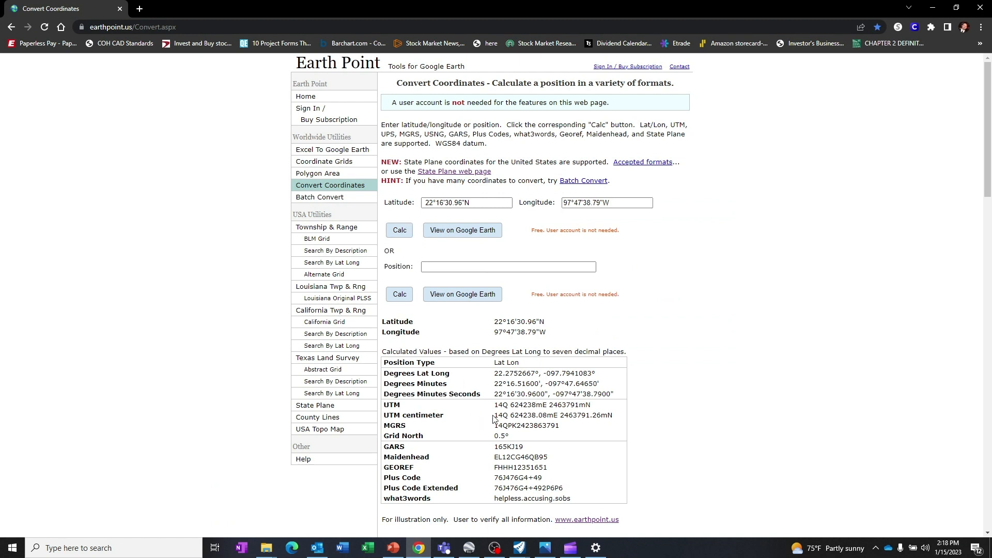
pyautogui.moveTo(513, 422)
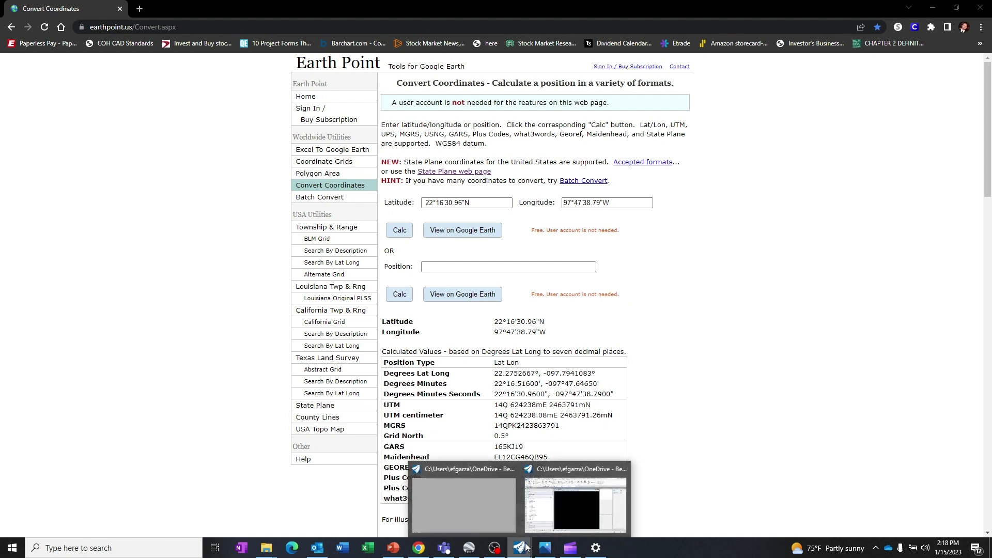
# In Aerial.dgn, start choosing a geographic coordinate system from the library
pyautogui.click(519, 548)
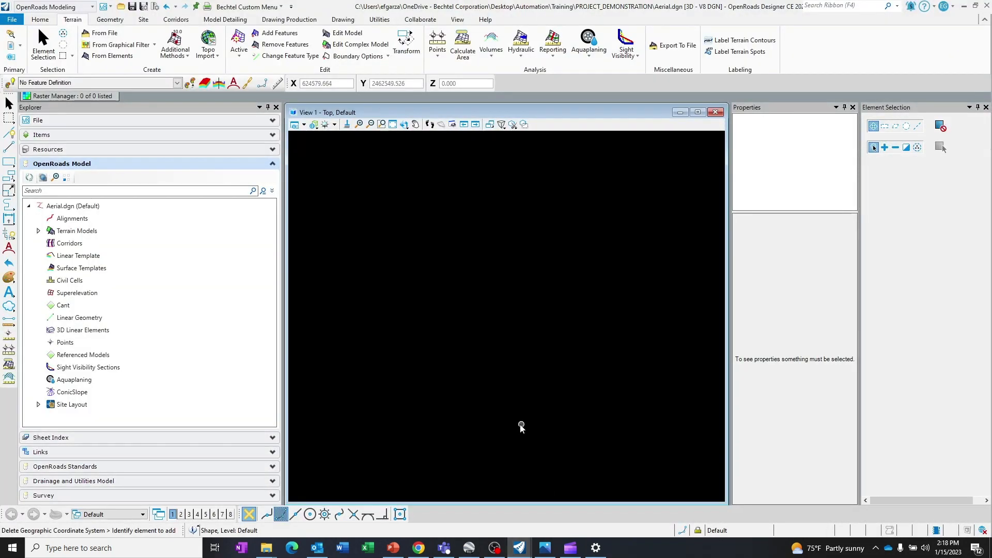
pyautogui.click(489, 124)
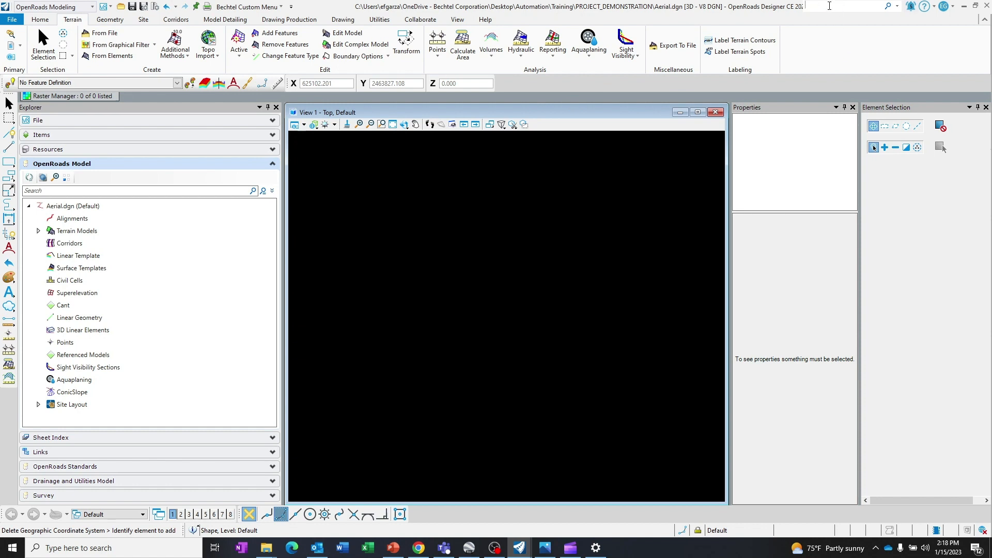
pyautogui.write('Coor')
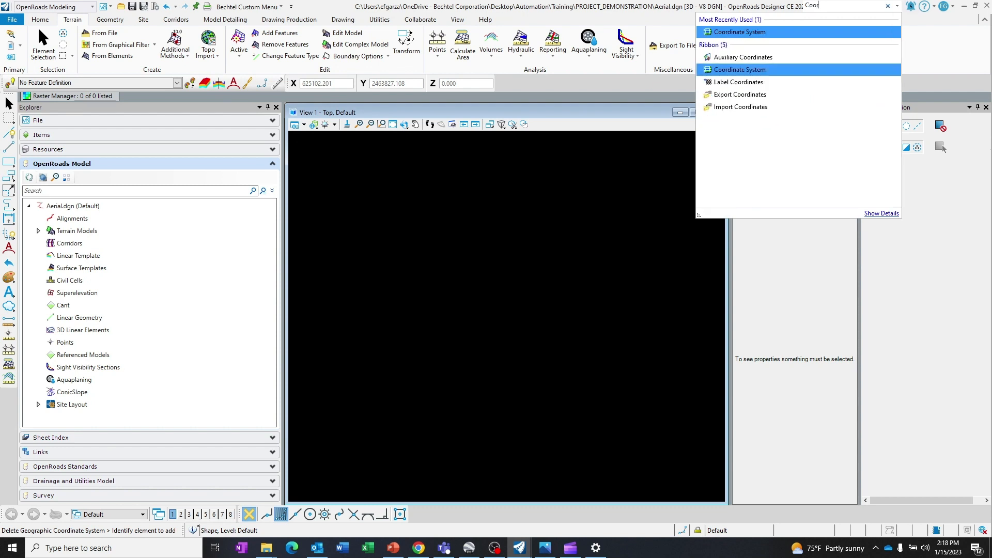
pyautogui.moveTo(740, 32)
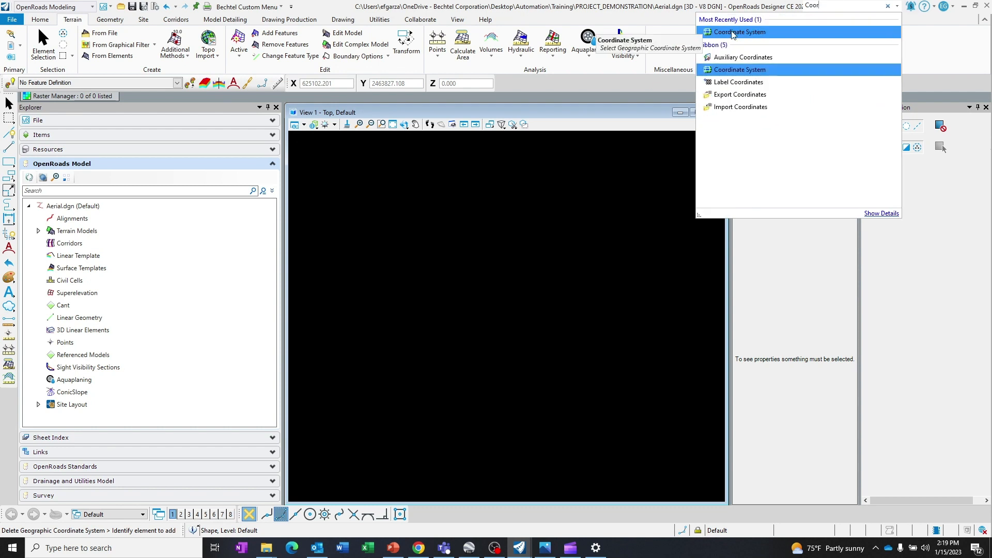
pyautogui.click(738, 32)
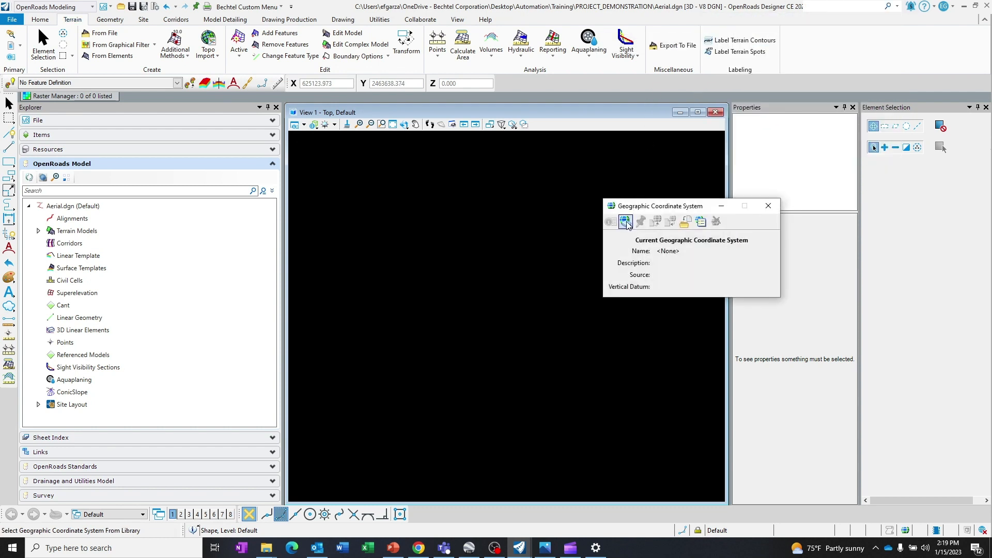
pyautogui.click(626, 221)
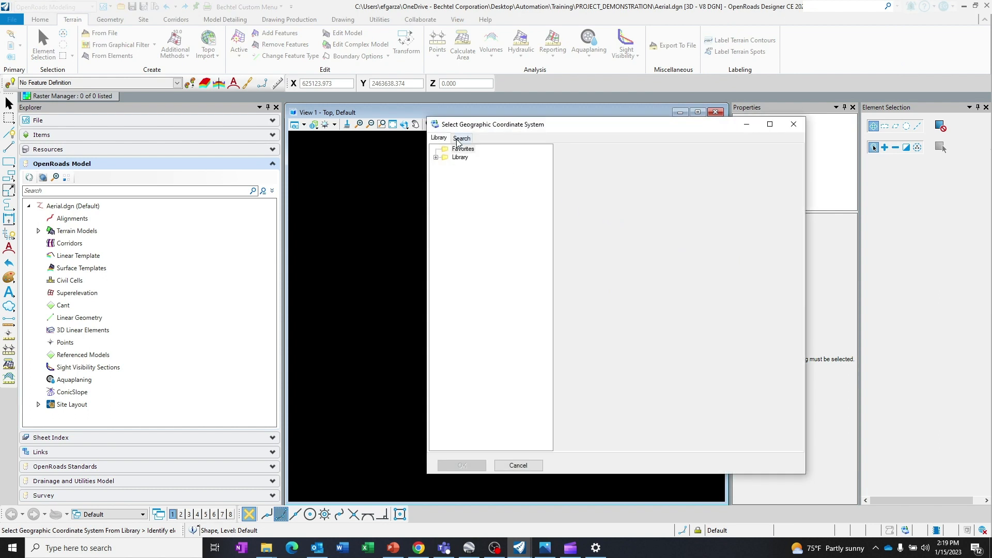
# Search EPSG 32614 and assign UTM84-HA-14N as the drawing's coordinate system
pyautogui.click(461, 138)
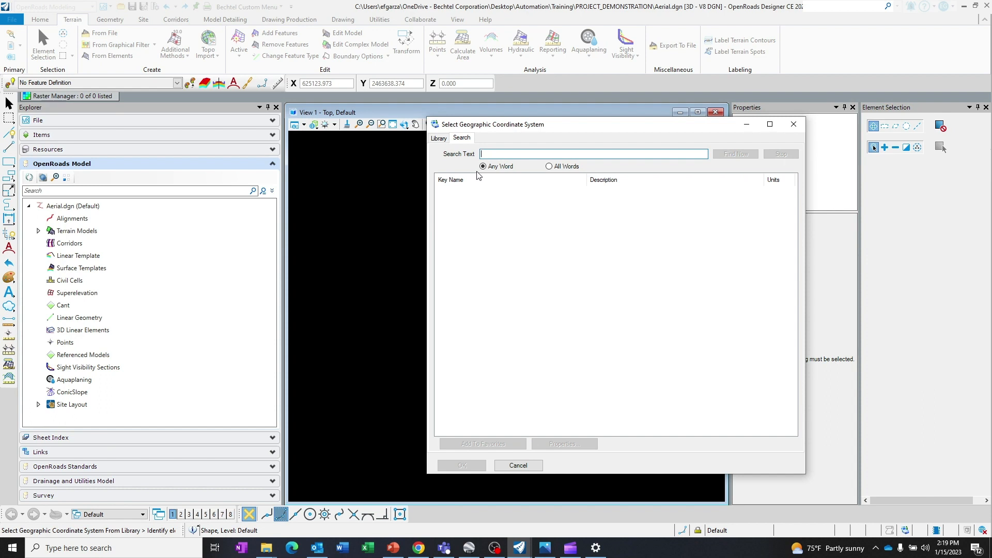
pyautogui.write('3261')
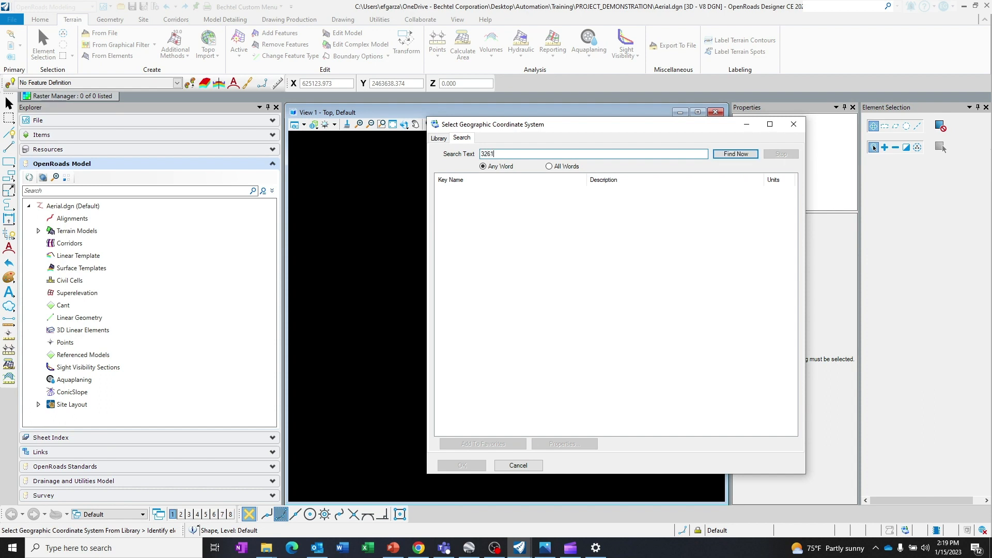
pyautogui.click(735, 154)
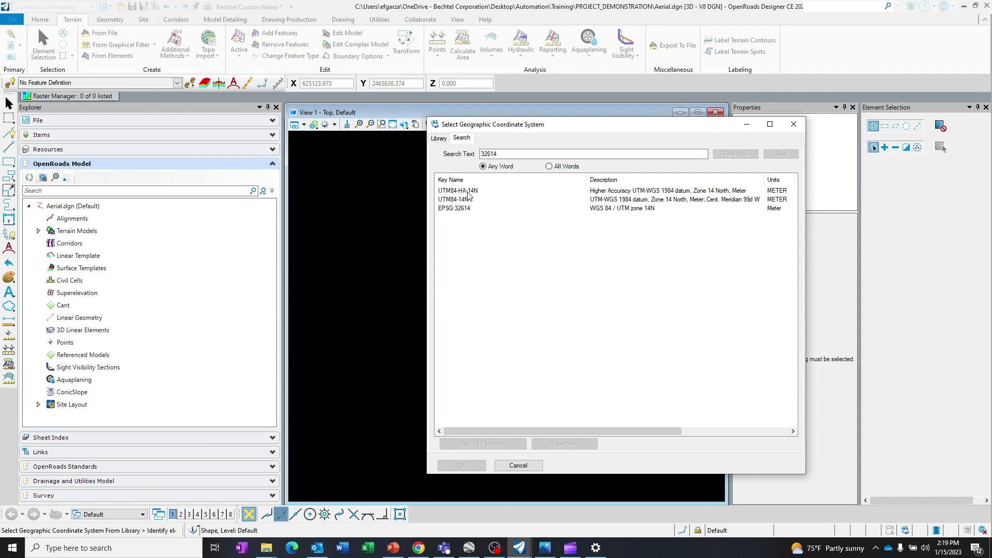
pyautogui.click(458, 190)
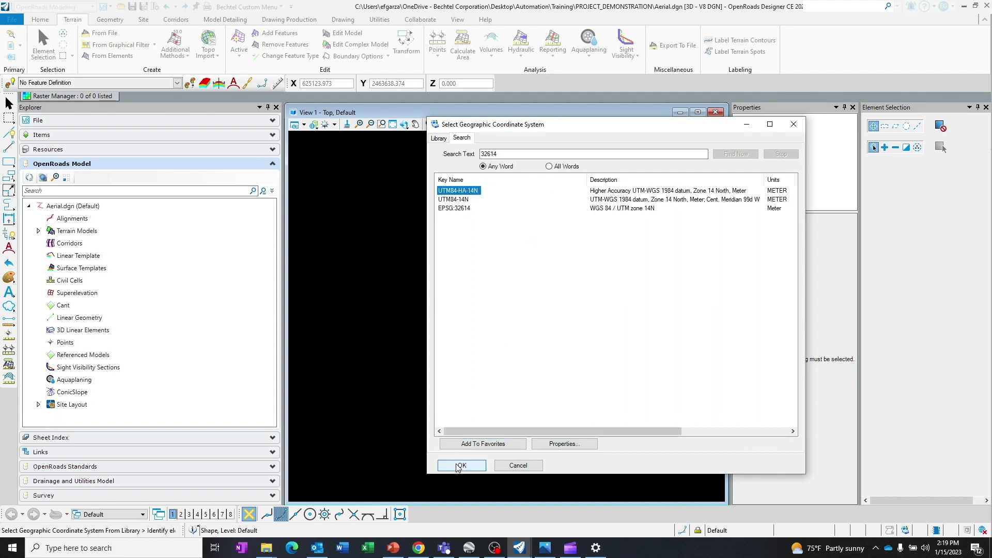
pyautogui.click(461, 465)
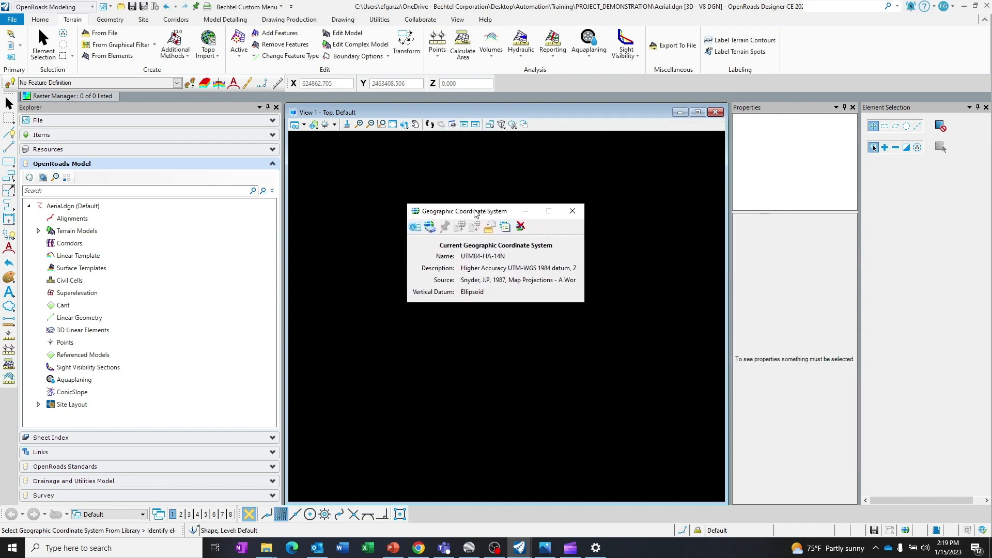
# Set the line's Start y to the converted northing 2463791.260 m from Earth Point
pyautogui.click(572, 211)
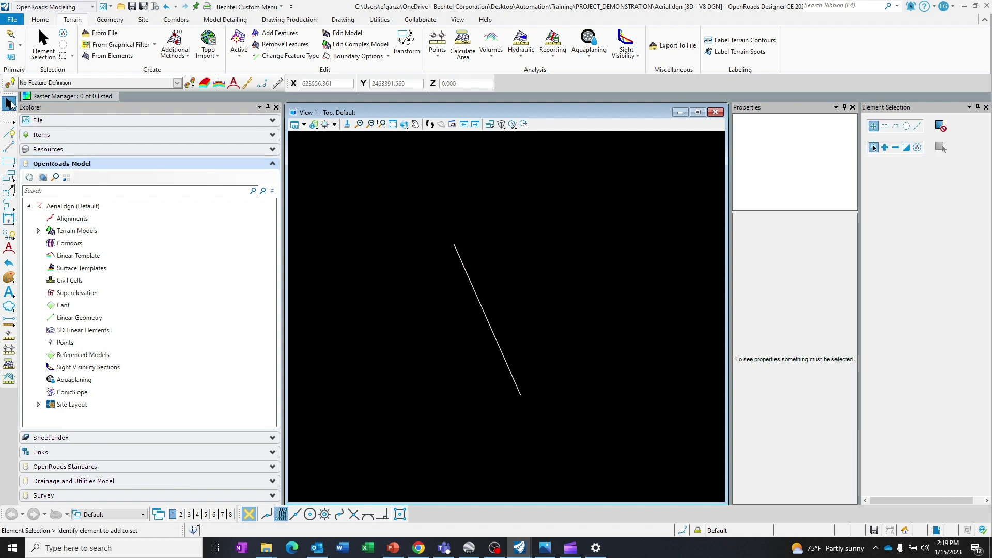
pyautogui.click(486, 320)
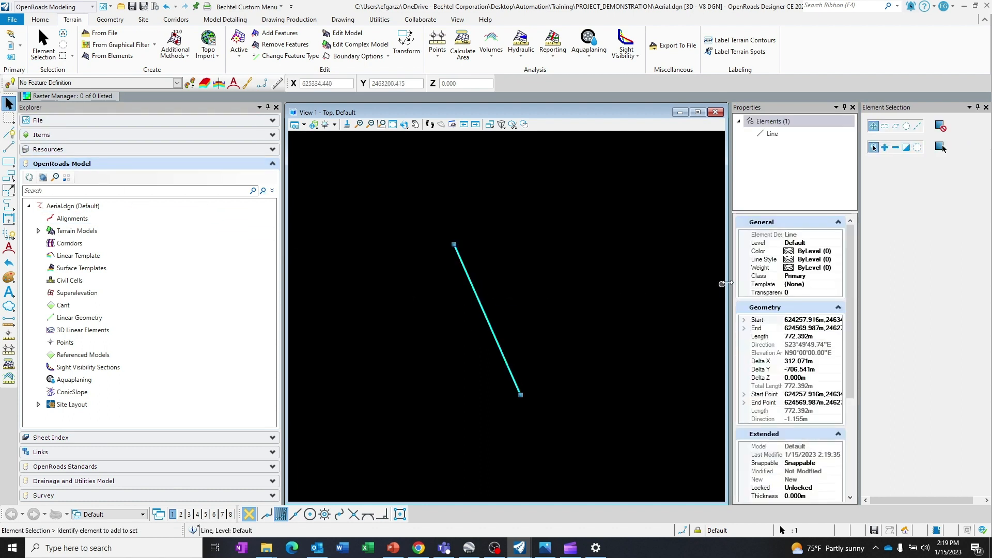
pyautogui.click(745, 320)
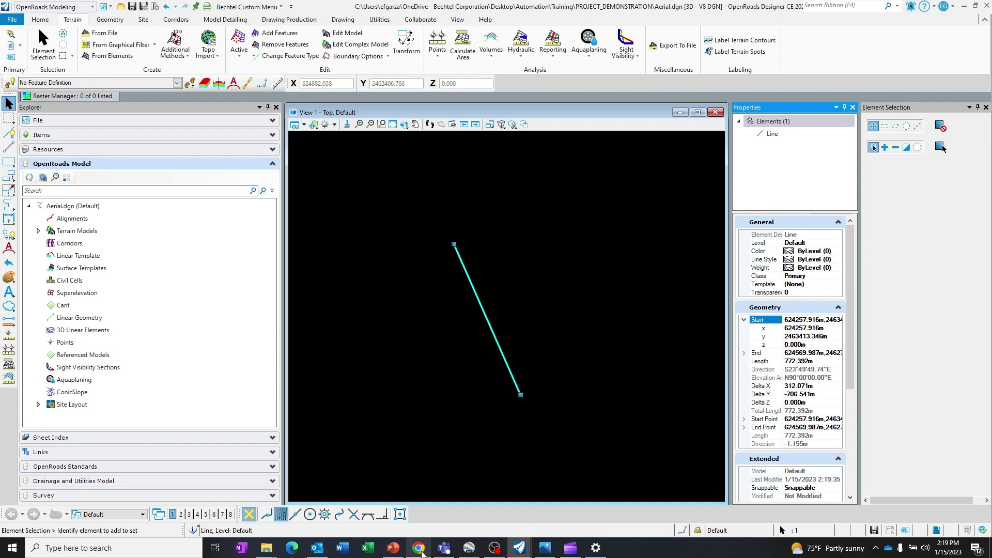
pyautogui.click(418, 548)
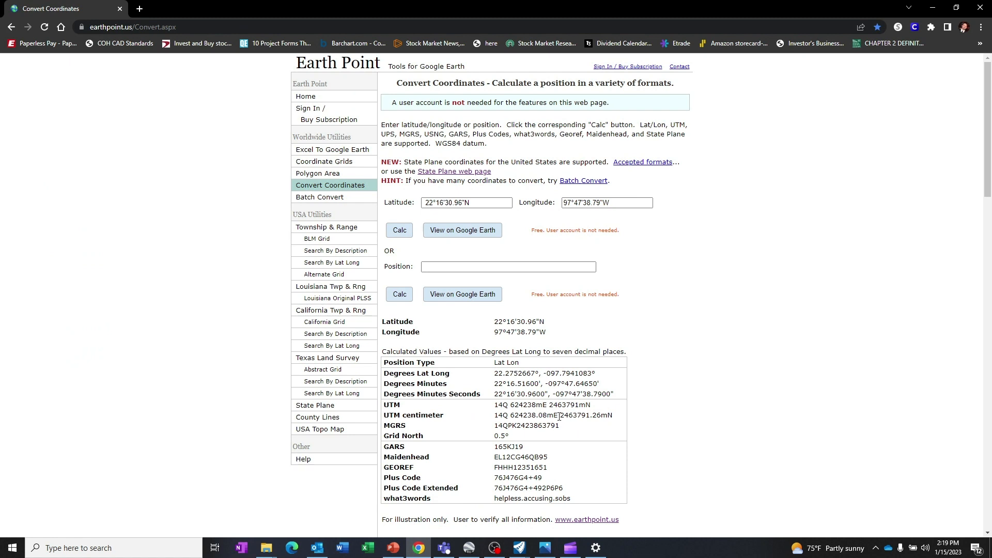
pyautogui.doubleClick(572, 416)
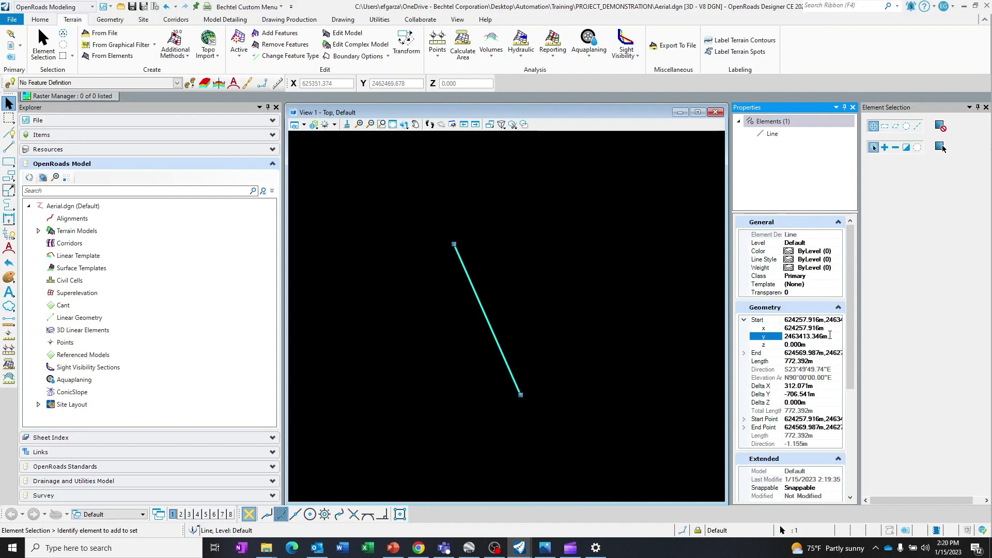
pyautogui.rightClick(805, 336)
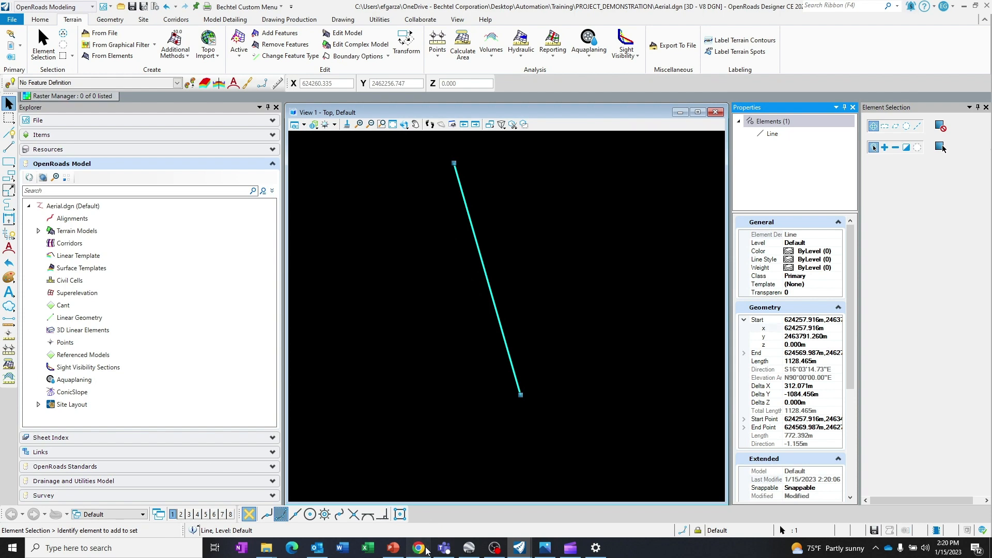
# Set the line's Start x to the converted easting 624238.08 from Earth Point
pyautogui.click(417, 548)
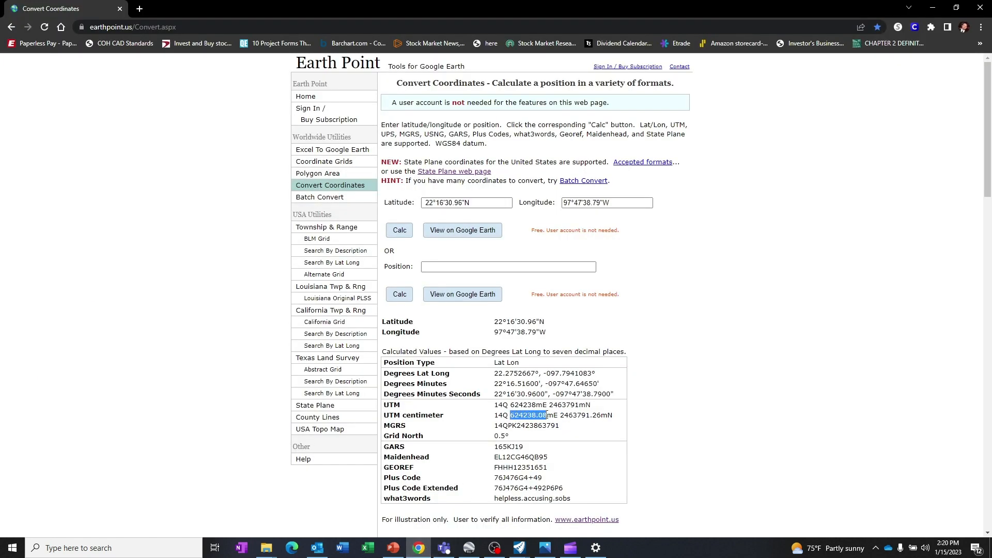
pyautogui.moveTo(492, 494)
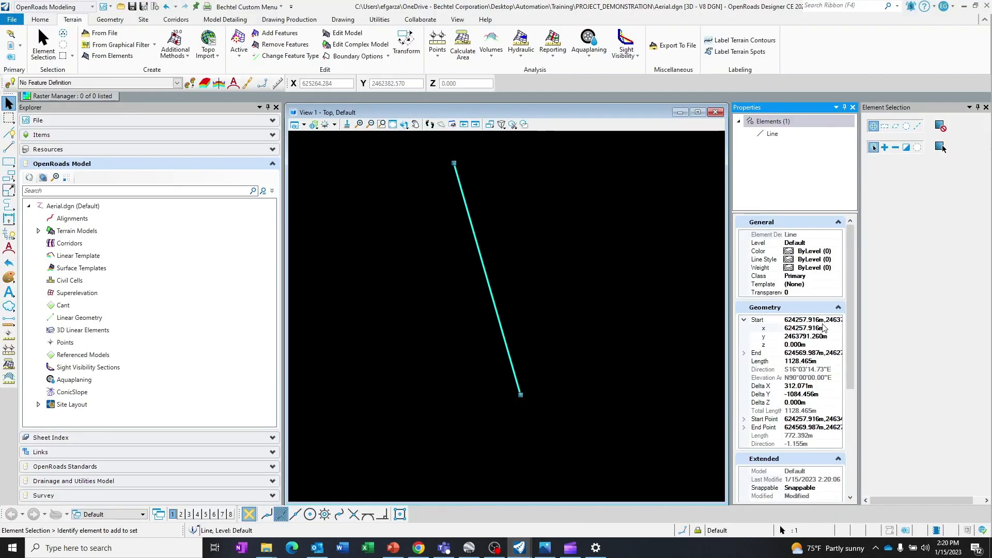
pyautogui.click(804, 328)
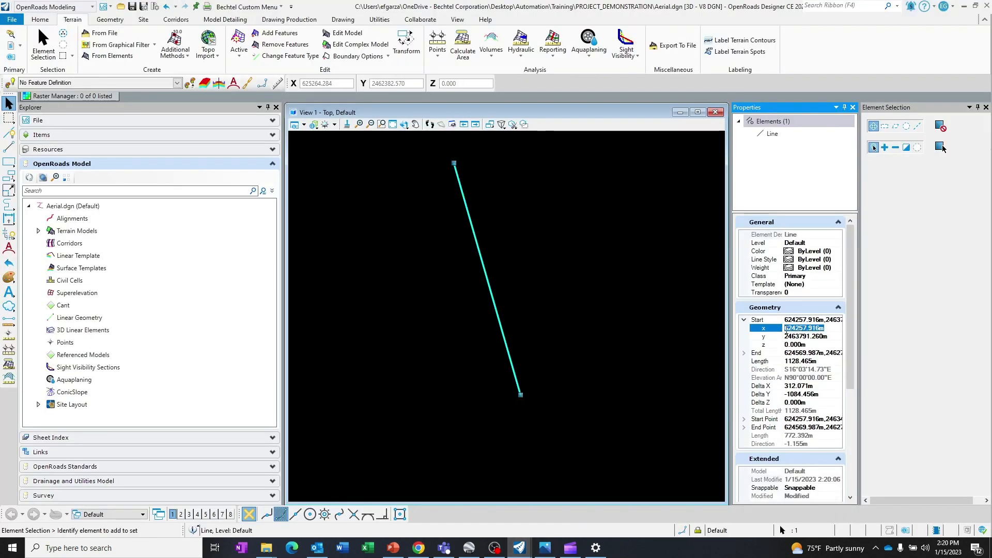
pyautogui.rightClick(805, 327)
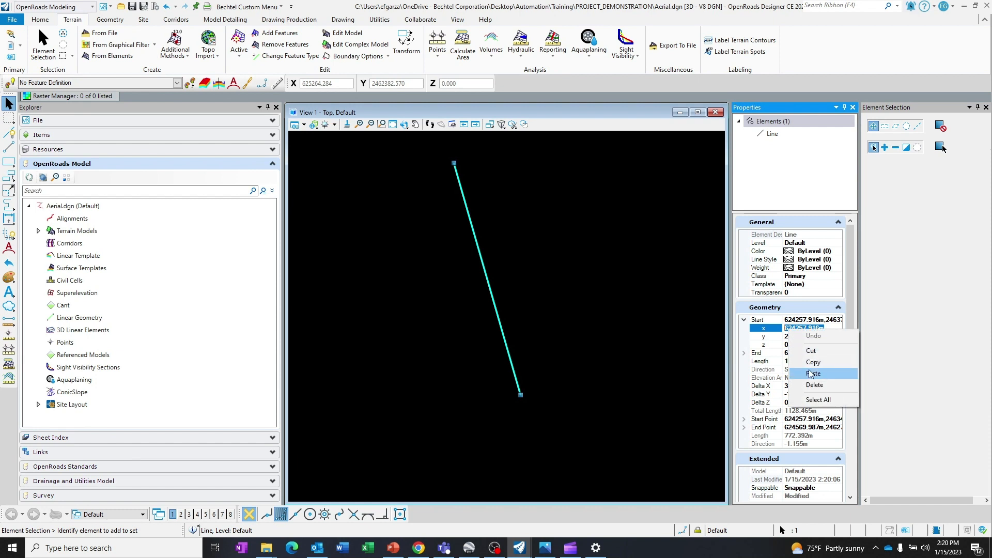
pyautogui.click(813, 374)
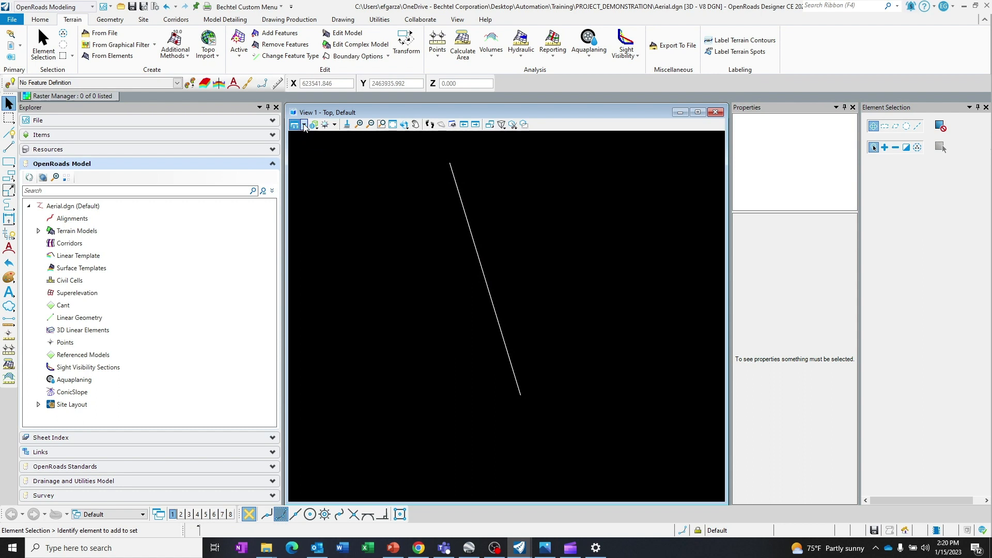
pyautogui.click(294, 124)
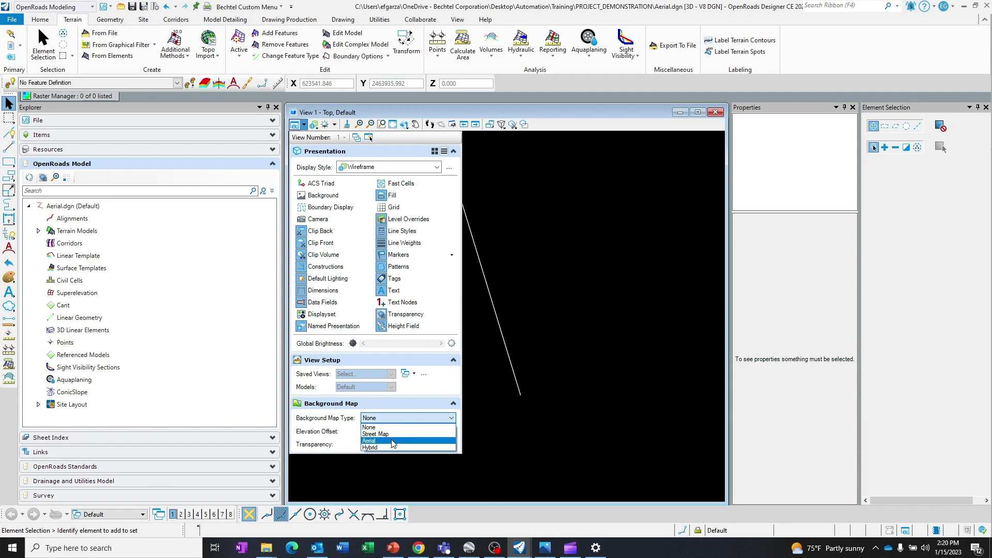
# Set the Background Map Type to Aerial so imagery shows beneath the line
pyautogui.click(369, 440)
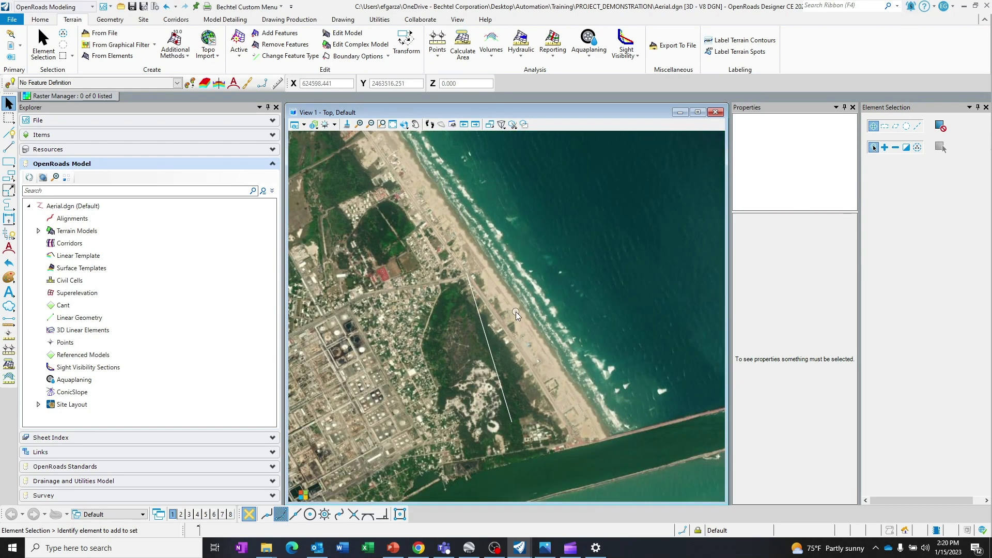
pyautogui.click(8, 161)
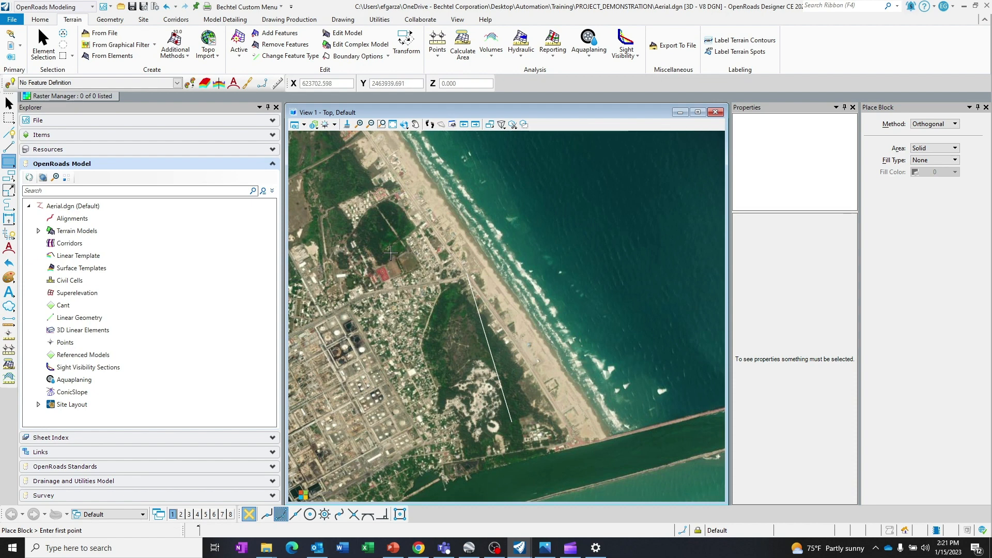
pyautogui.moveTo(388, 257)
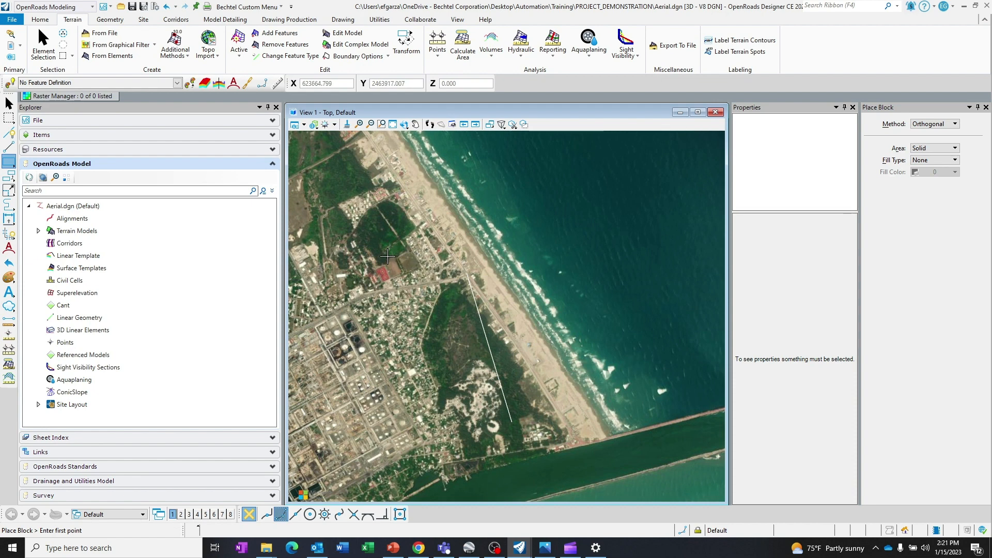
# Place an orthogonal block around the whole line as a boundary box
pyautogui.click(386, 258)
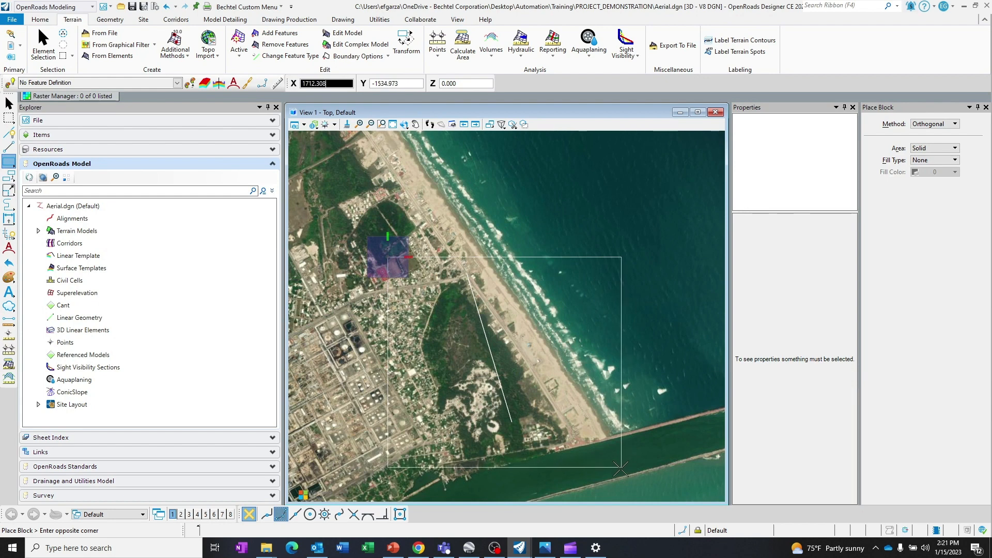
pyautogui.moveTo(621, 484)
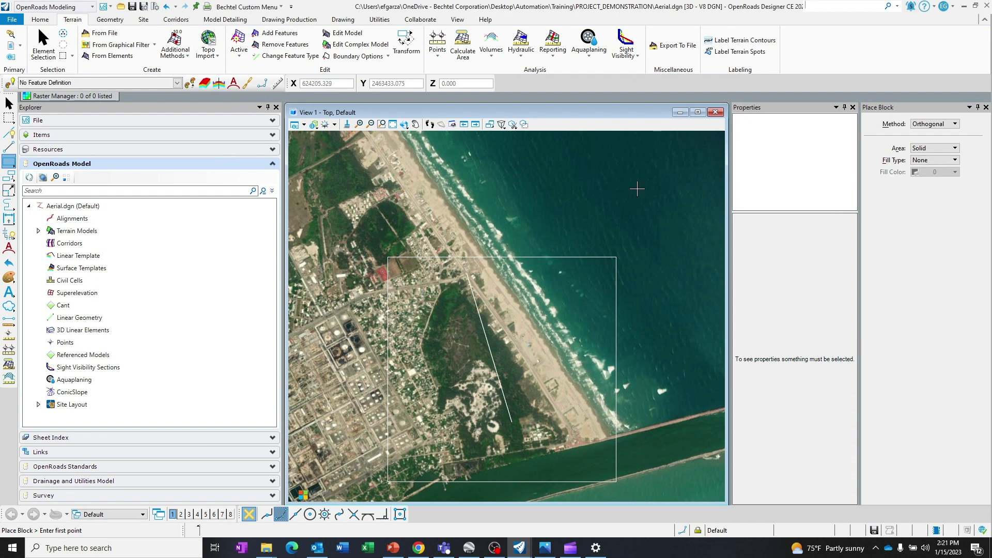
pyautogui.moveTo(482, 158)
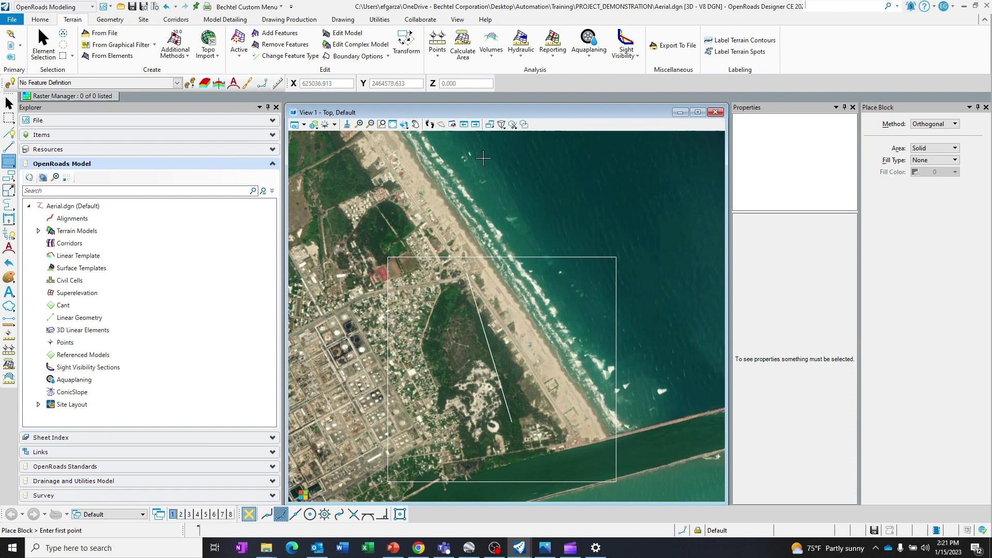
pyautogui.click(295, 124)
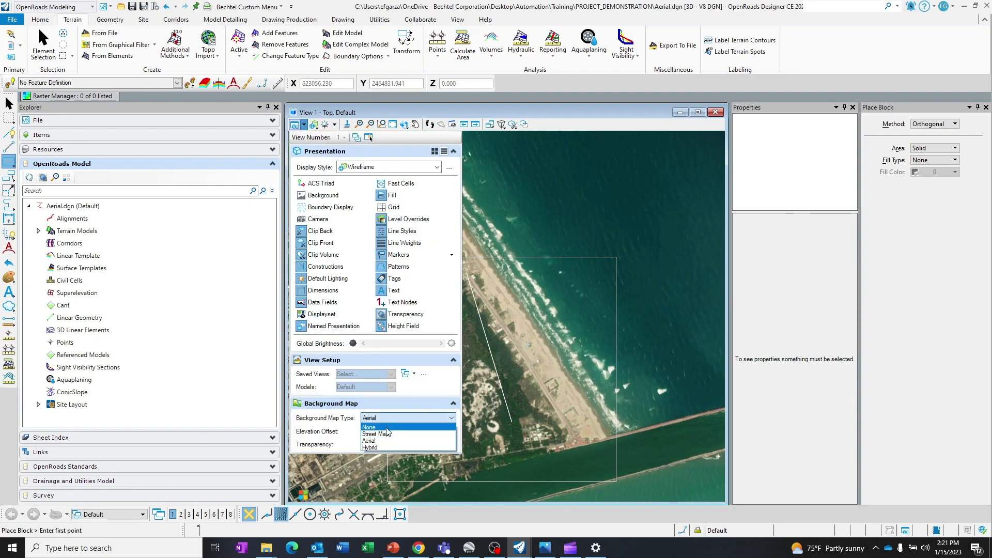
# Set the Background Map Type to None, leaving only the line and block
pyautogui.click(369, 427)
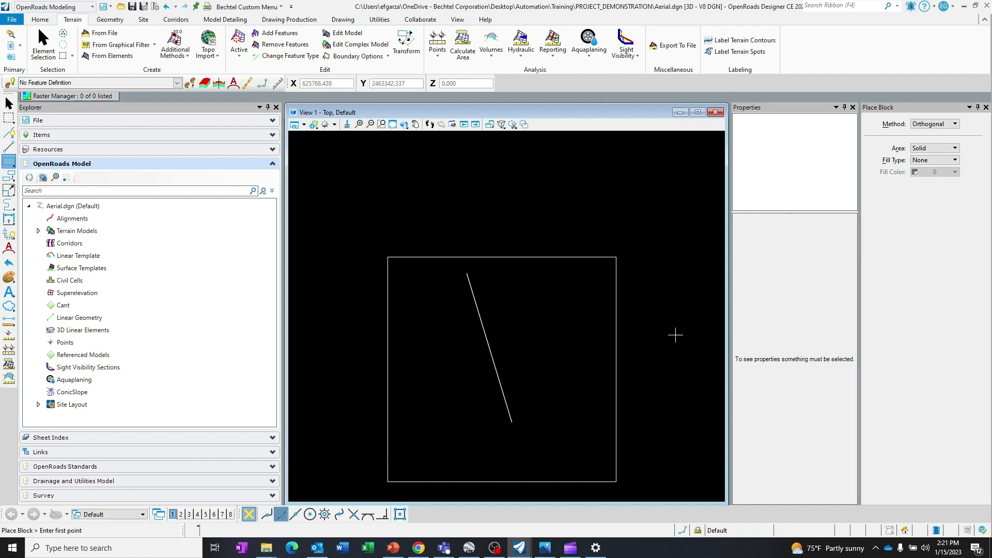
pyautogui.moveTo(673, 235)
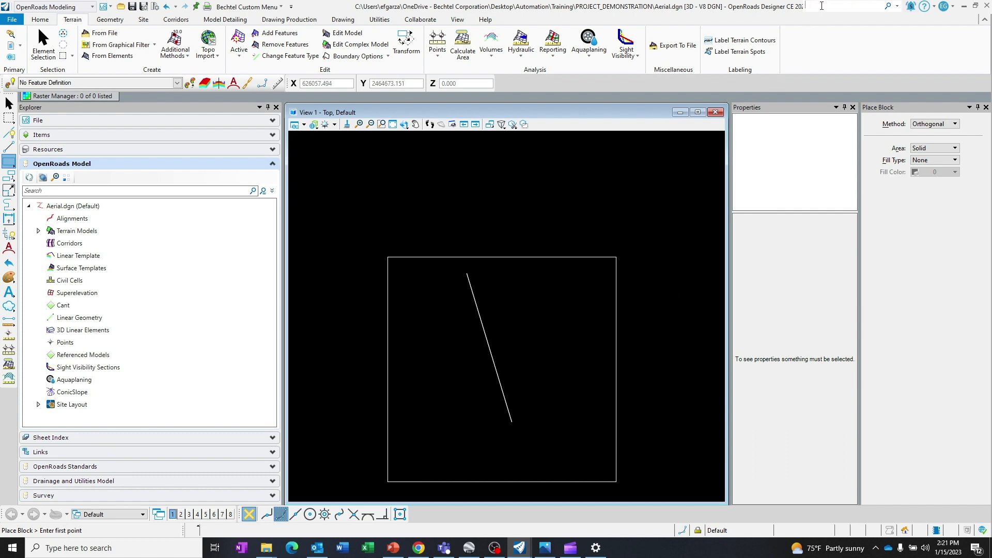
pyautogui.write('coor')
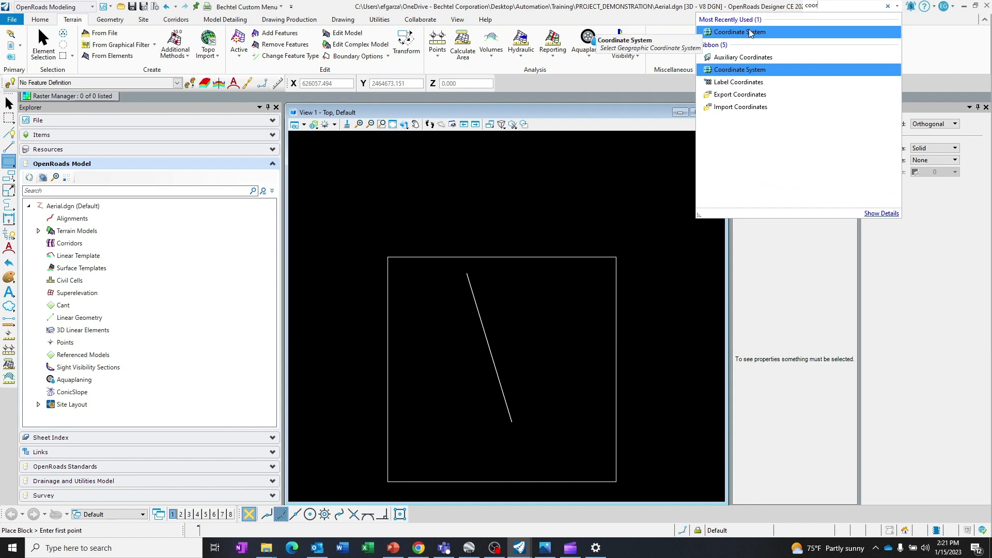
# Search 900913, switch to EPSG:900913 reprojecting the data, and close the coordinate system window
pyautogui.click(739, 32)
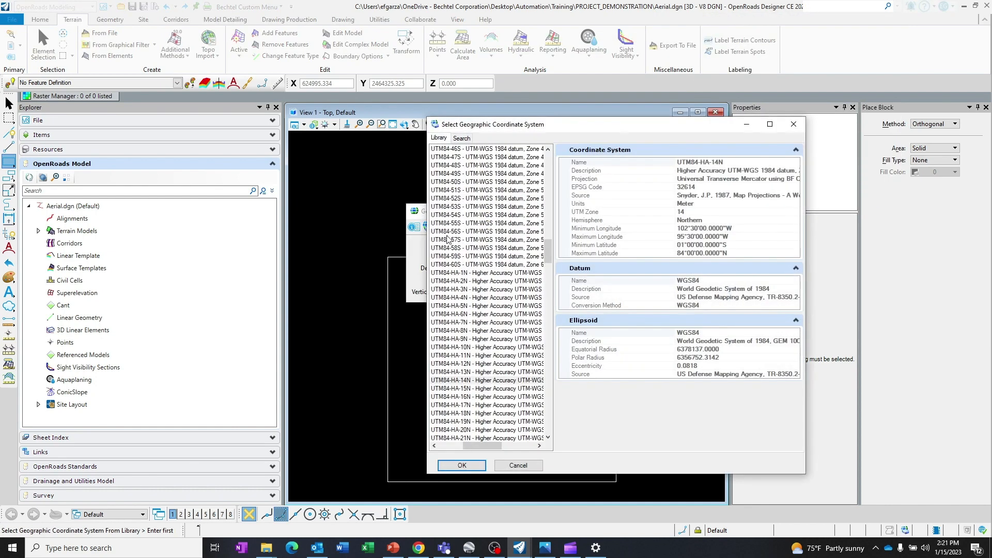
pyautogui.click(461, 137)
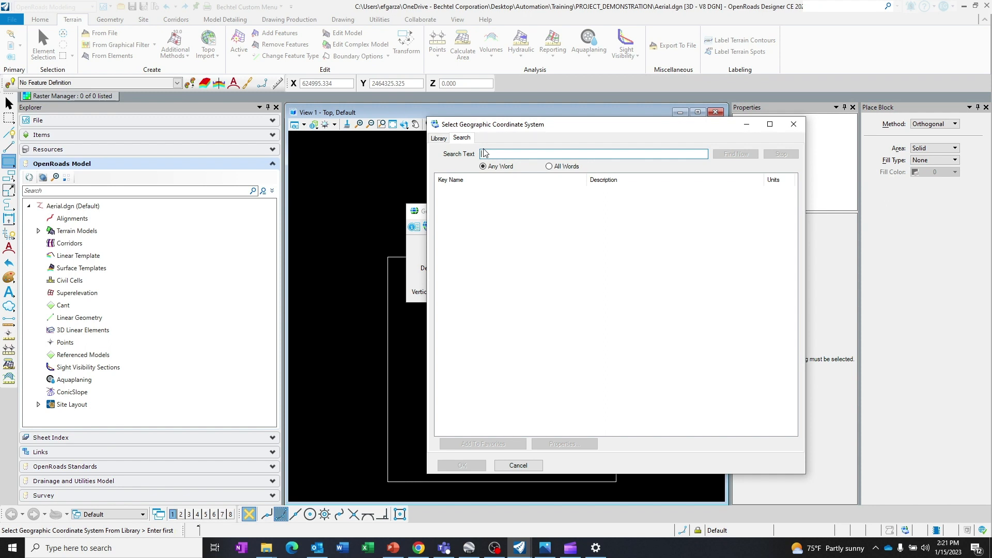
pyautogui.write('9009')
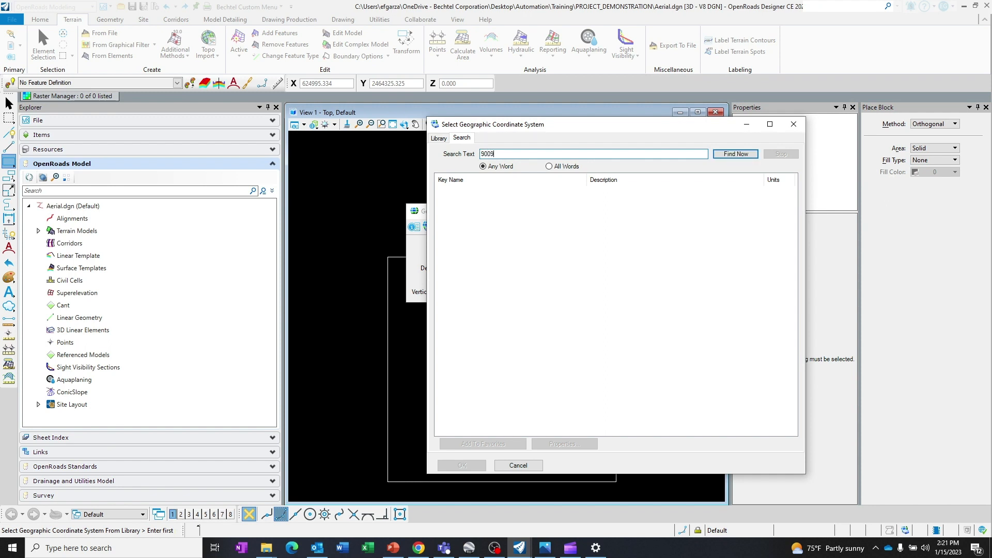
pyautogui.click(735, 154)
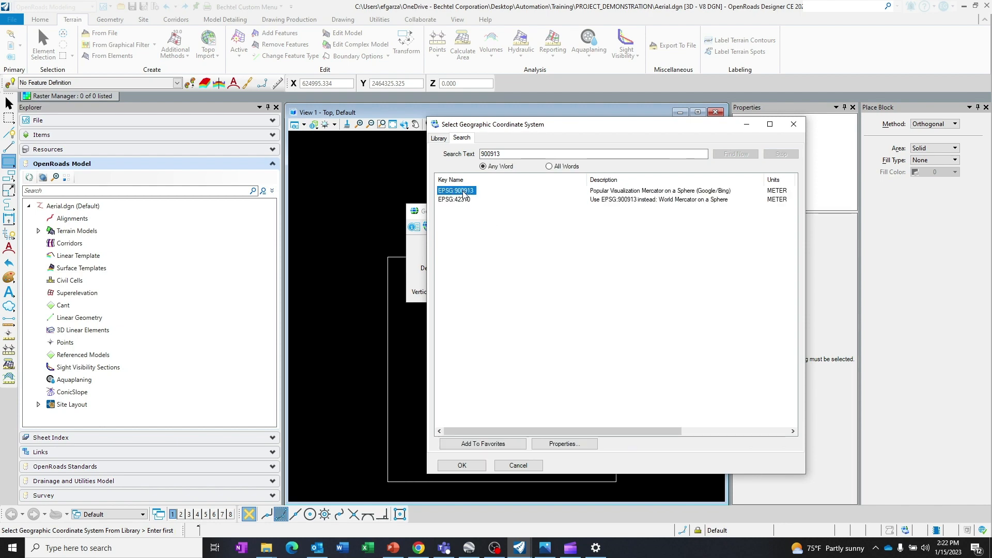
pyautogui.click(461, 465)
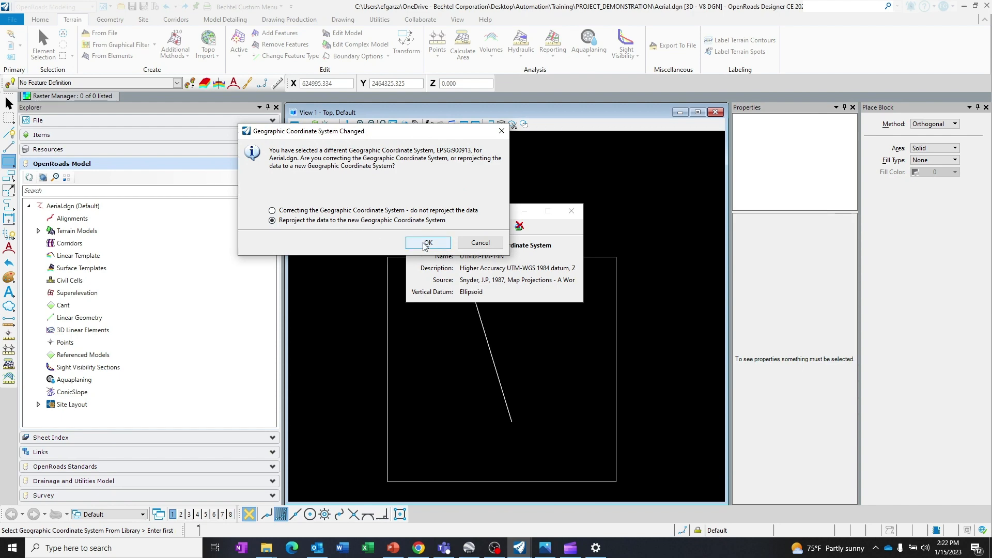
pyautogui.click(428, 243)
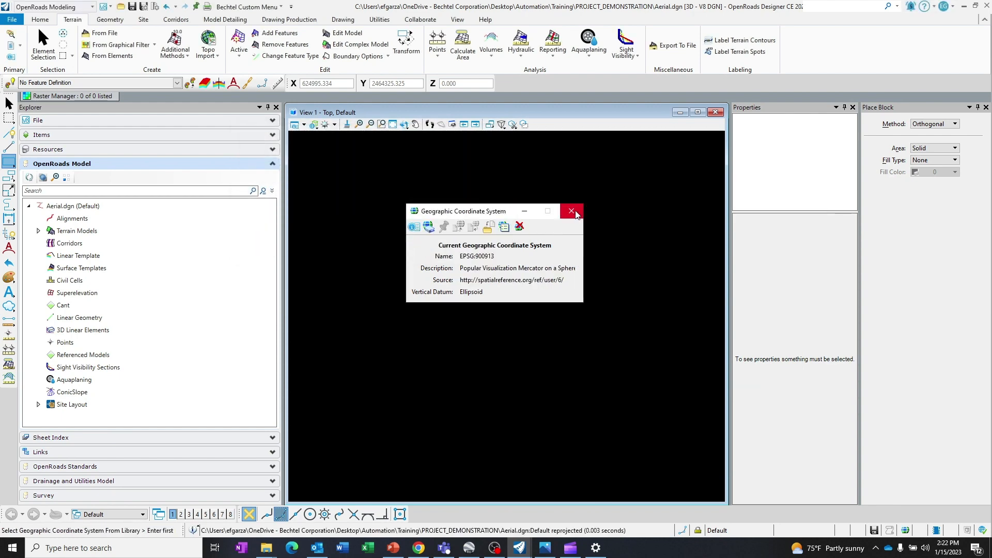
pyautogui.click(570, 211)
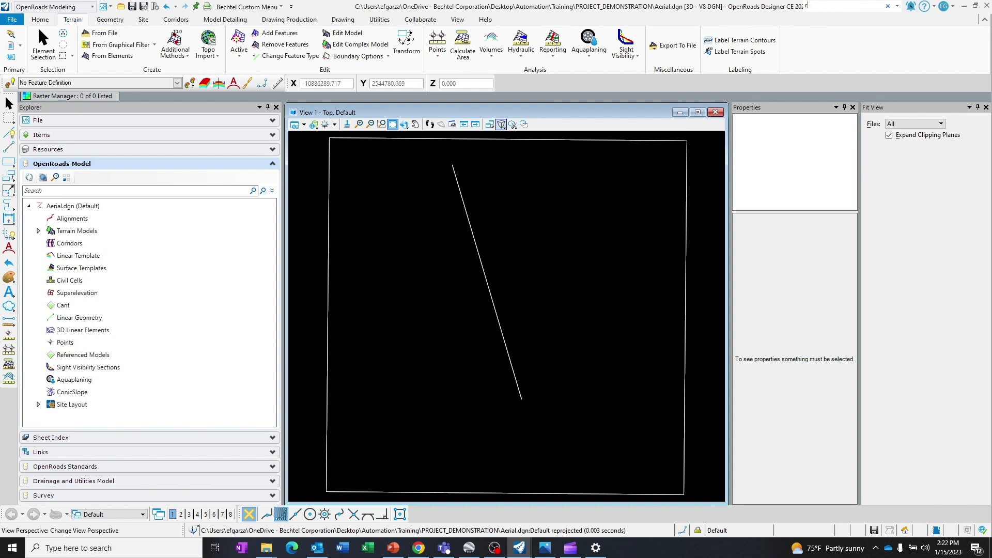
# In Raster Manager, attach Bing Maps imagery with Layers set to Aerial
pyautogui.write('raster')
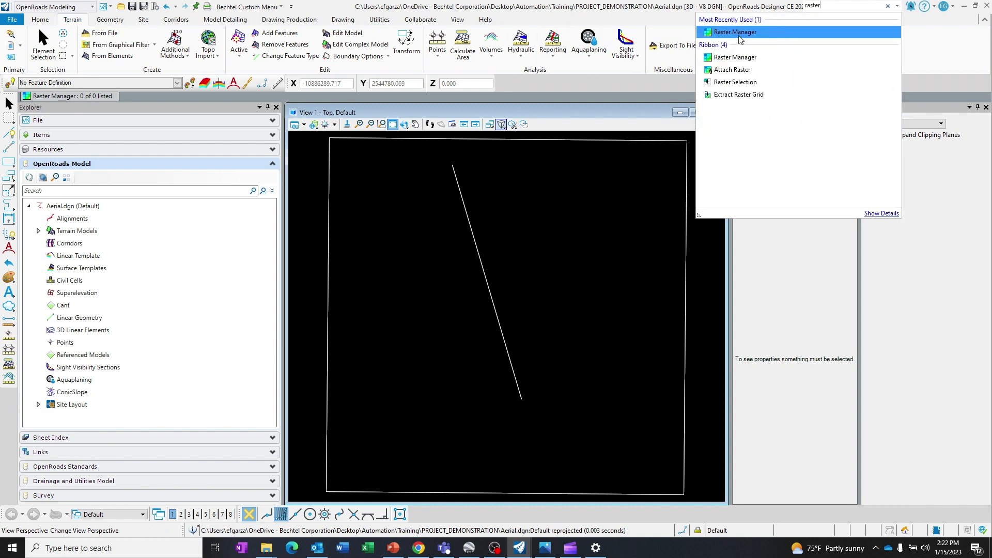
pyautogui.click(735, 32)
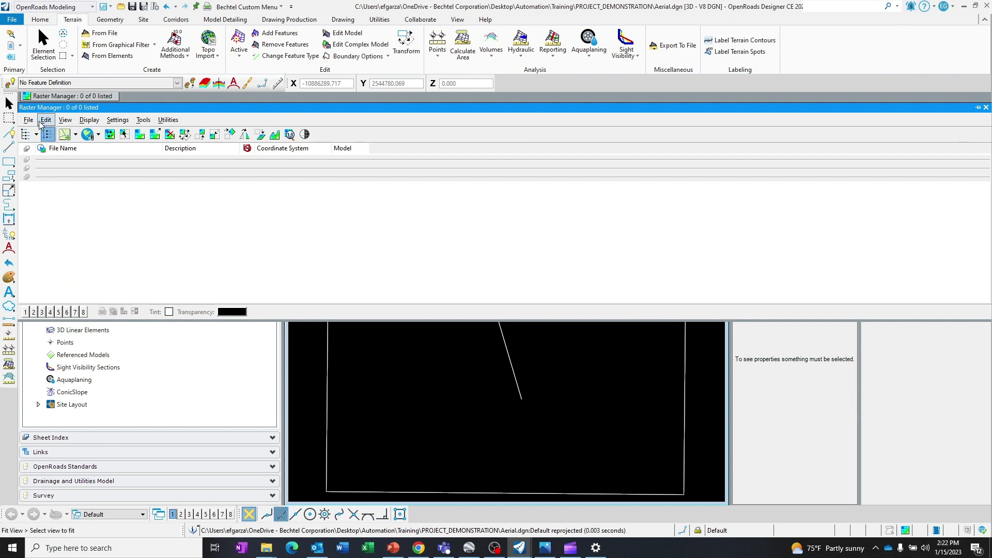
pyautogui.click(28, 120)
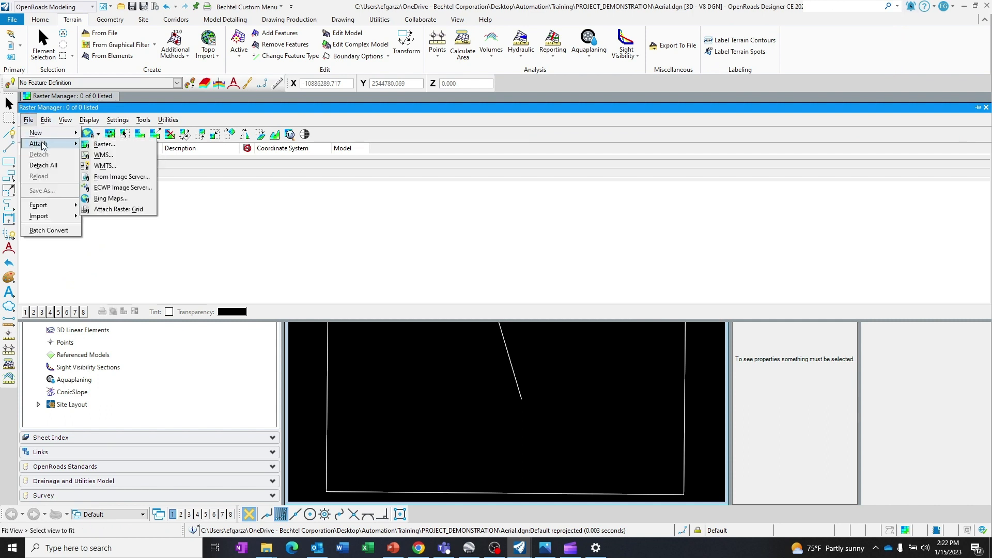
pyautogui.click(116, 210)
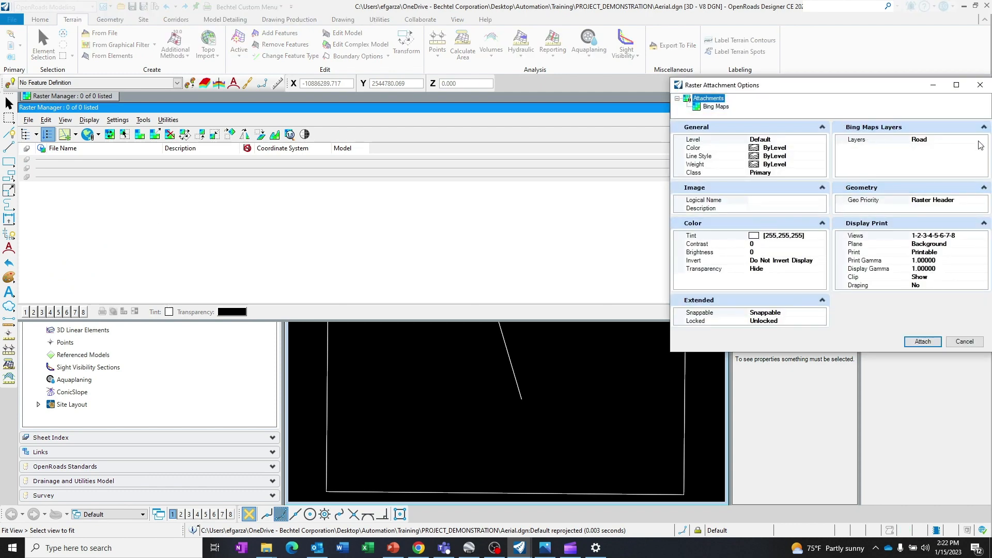
pyautogui.click(983, 139)
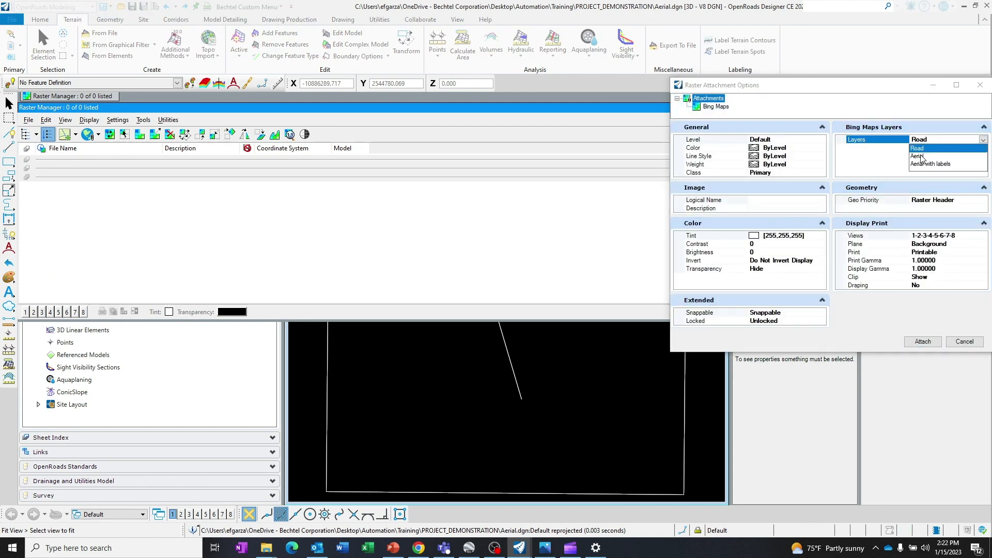
pyautogui.click(918, 157)
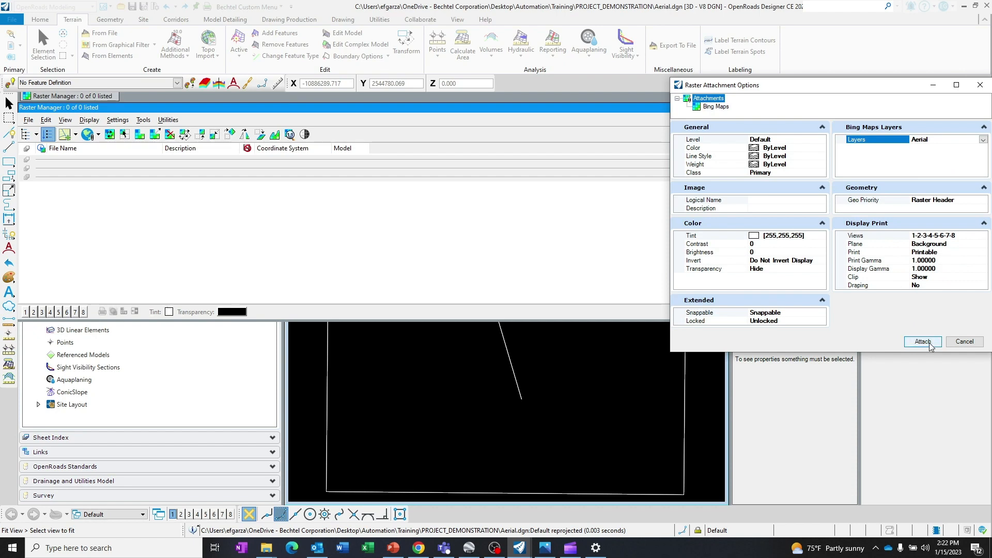
pyautogui.click(922, 342)
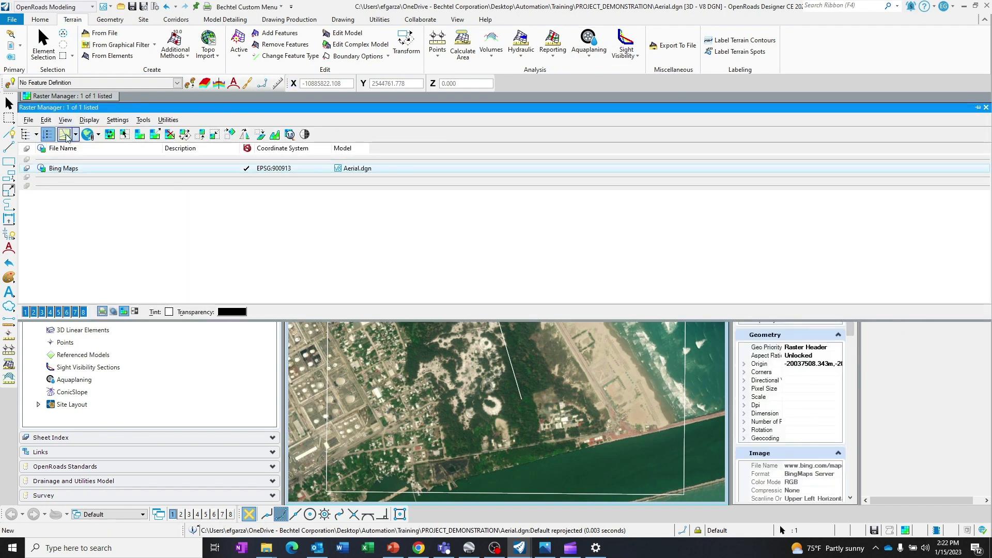
# Start Raster Manager's Edit > Clip to trim the aerial to the boundary box element
pyautogui.click(45, 120)
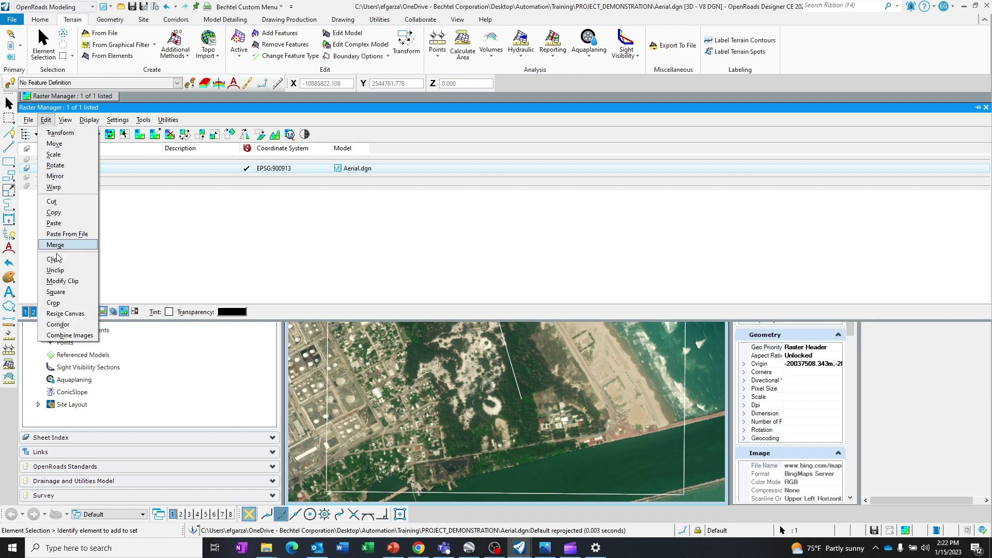
pyautogui.click(52, 258)
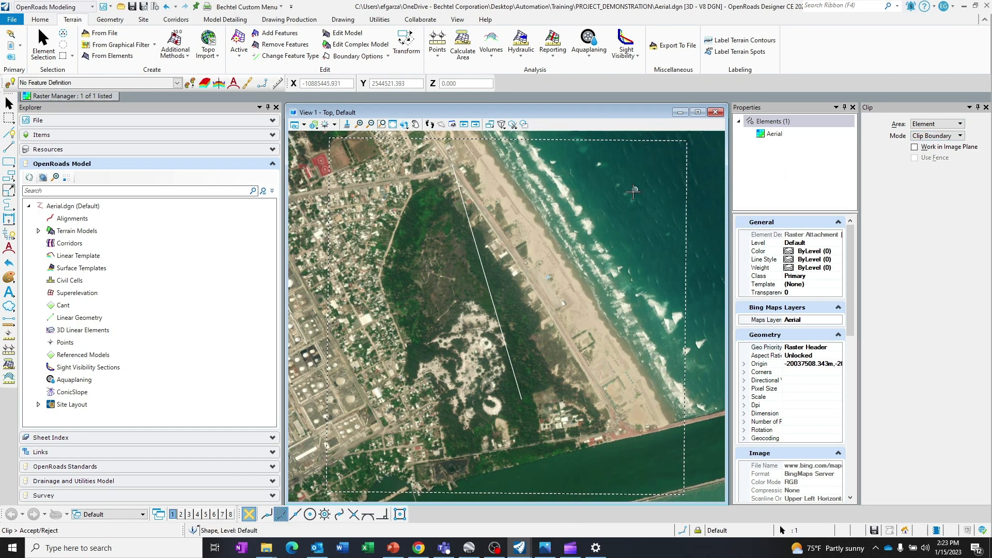
pyautogui.moveTo(624, 203)
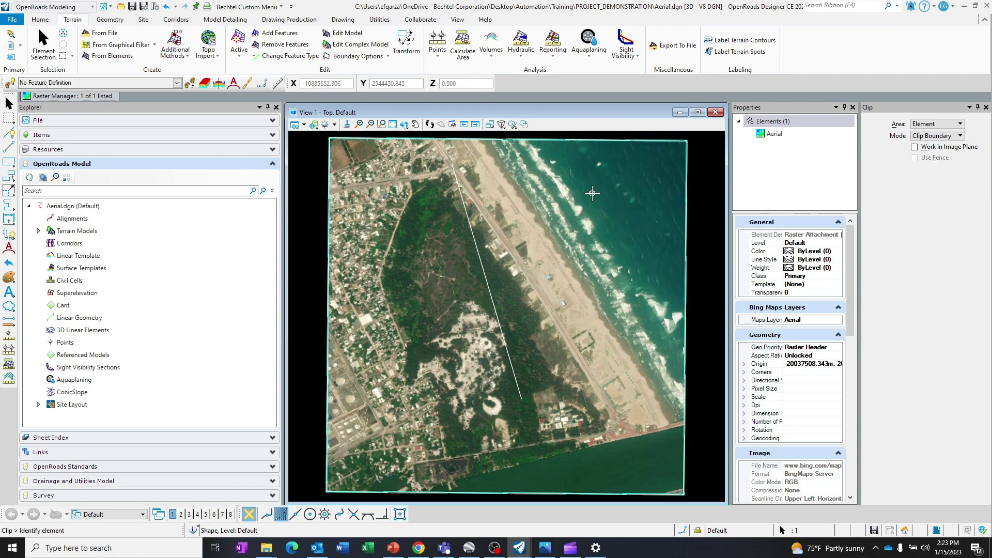
pyautogui.moveTo(559, 211)
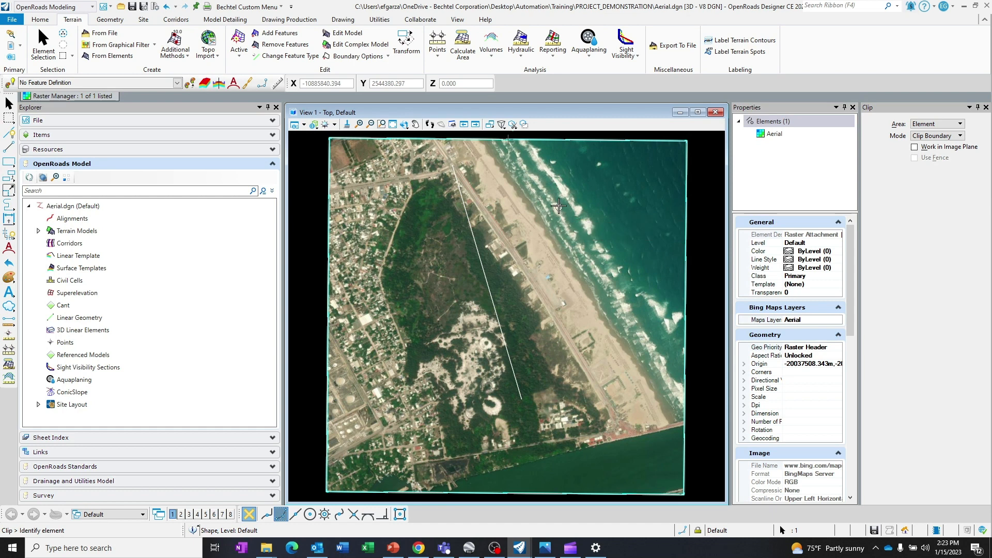
pyautogui.moveTo(642, 170)
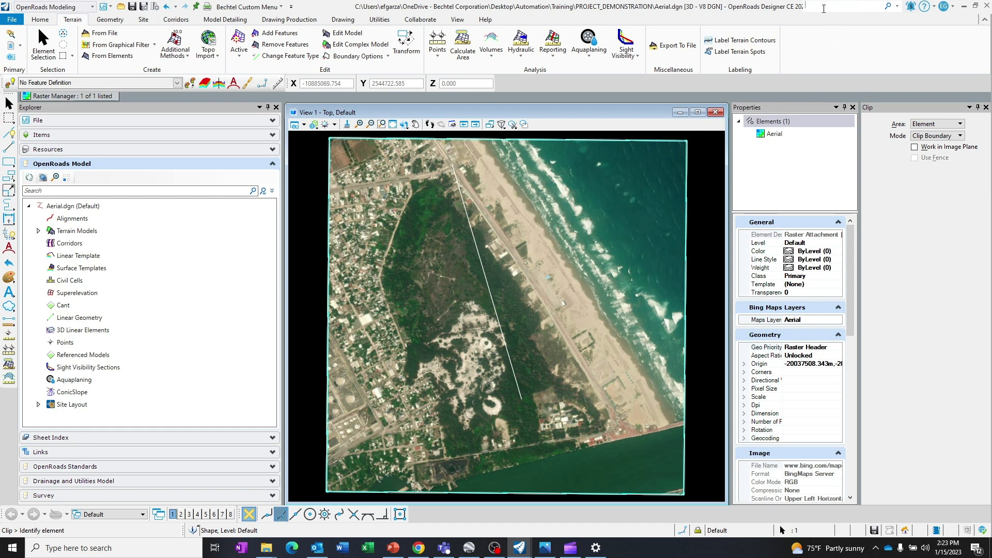
# Search the coordinate system library for 32614 from the Geographic Coordinate System tool
pyautogui.write('coor')
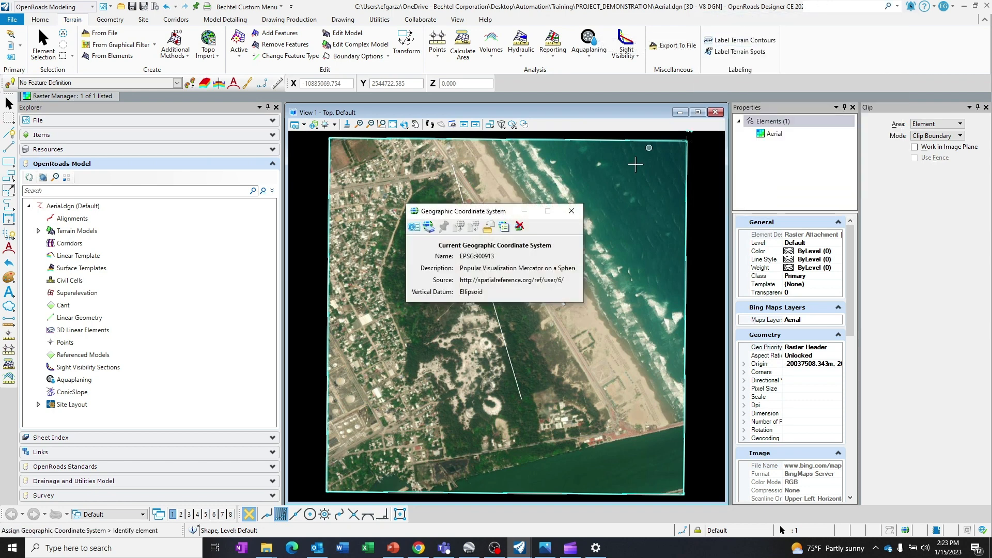
pyautogui.click(428, 226)
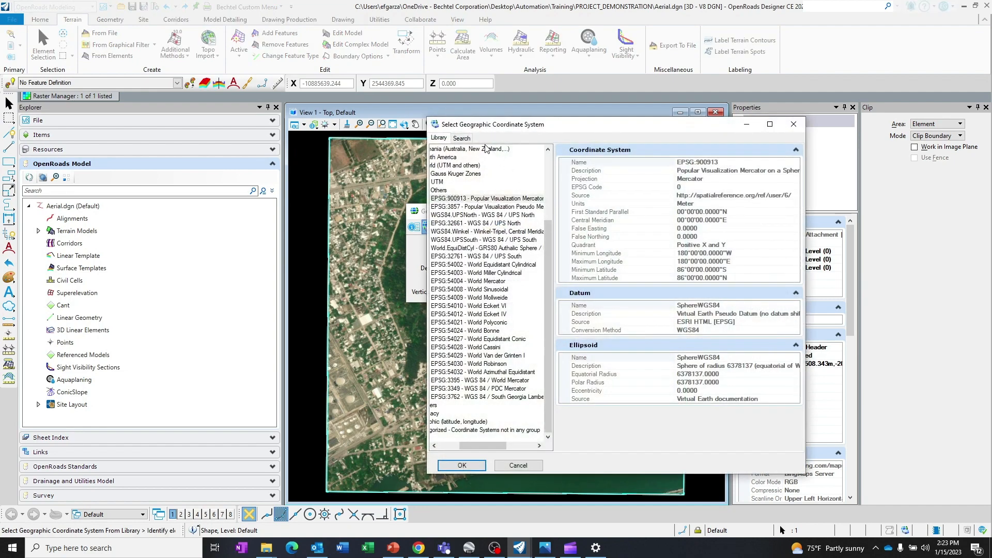
pyautogui.click(461, 137)
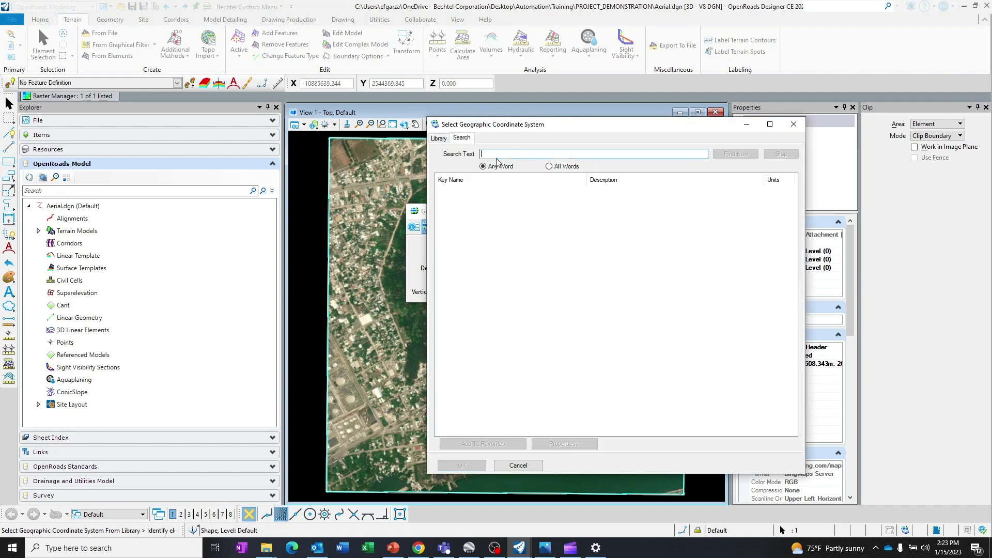
pyautogui.write('32614')
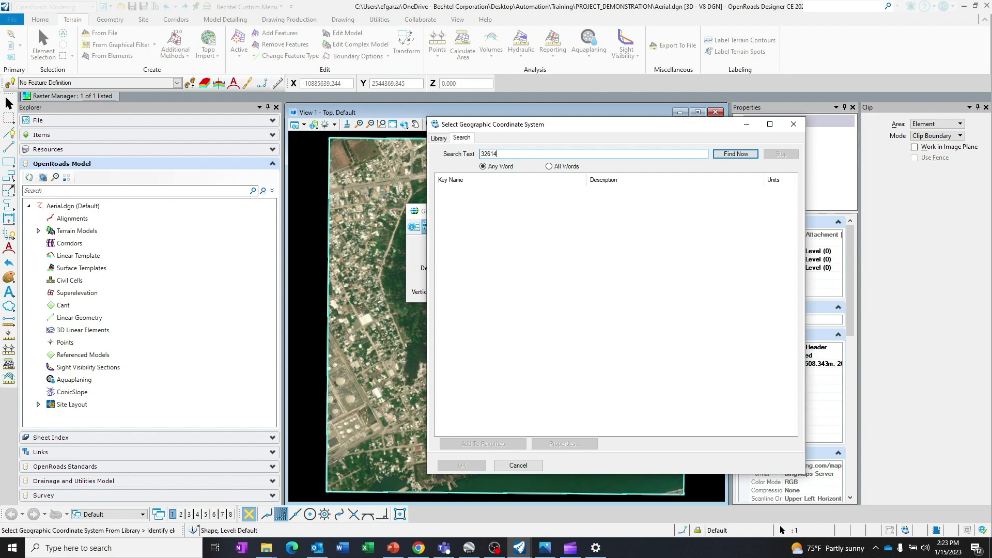
pyautogui.click(735, 154)
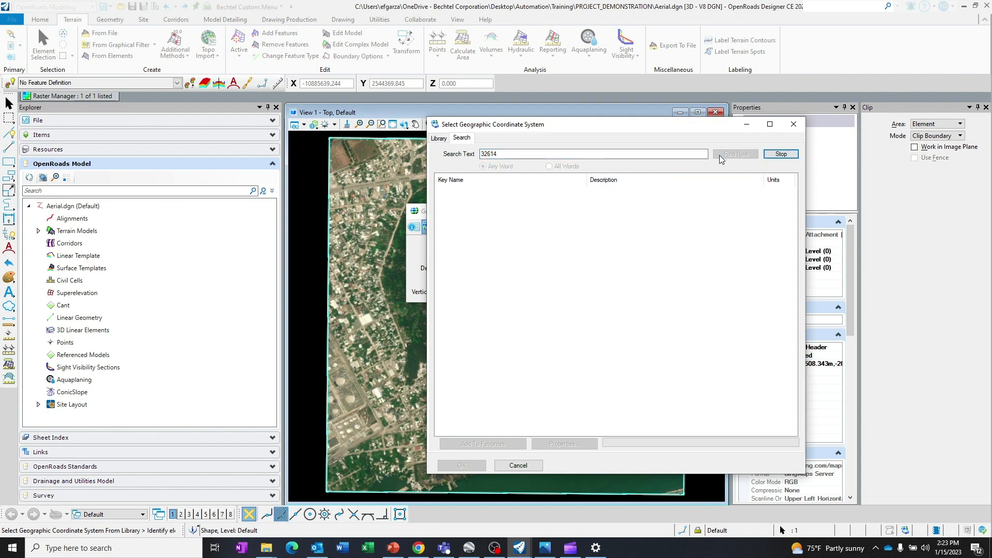
pyautogui.click(735, 154)
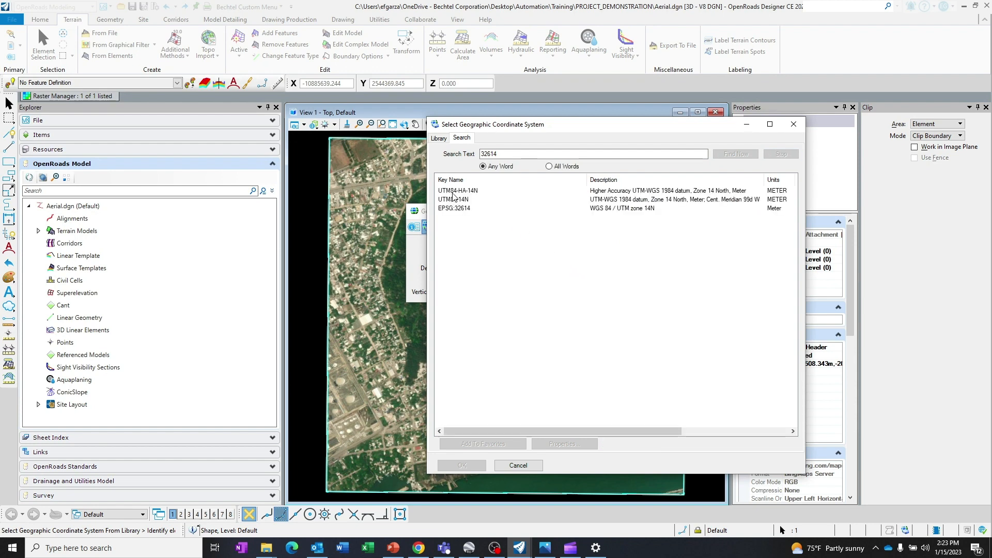
# Assign UTM84-HA-14N to Aerial.dgn and reproject the clipped aerial and line
pyautogui.click(457, 190)
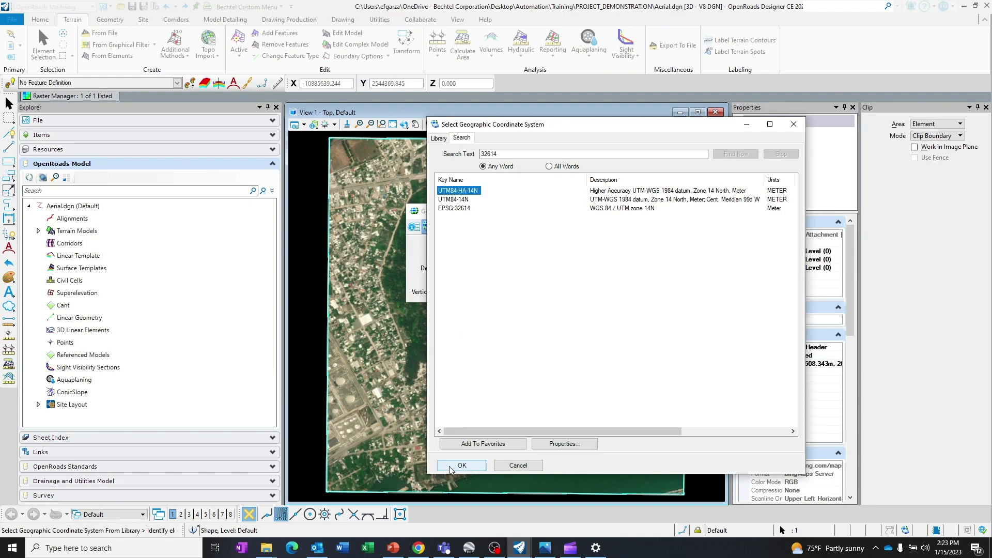
pyautogui.click(461, 465)
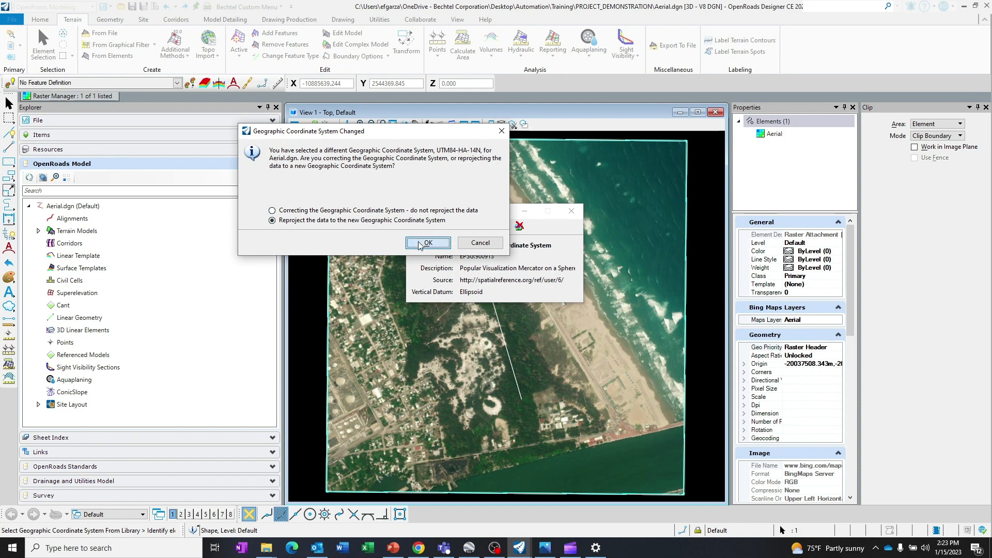
pyautogui.click(428, 243)
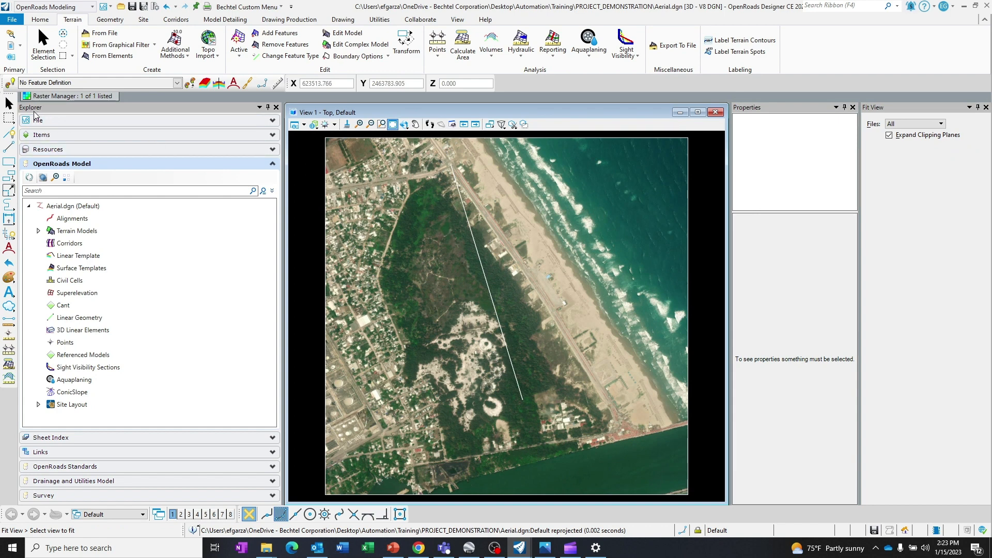
# Fit the view to see the reprojected line over the aerial imagery
pyautogui.click(10, 102)
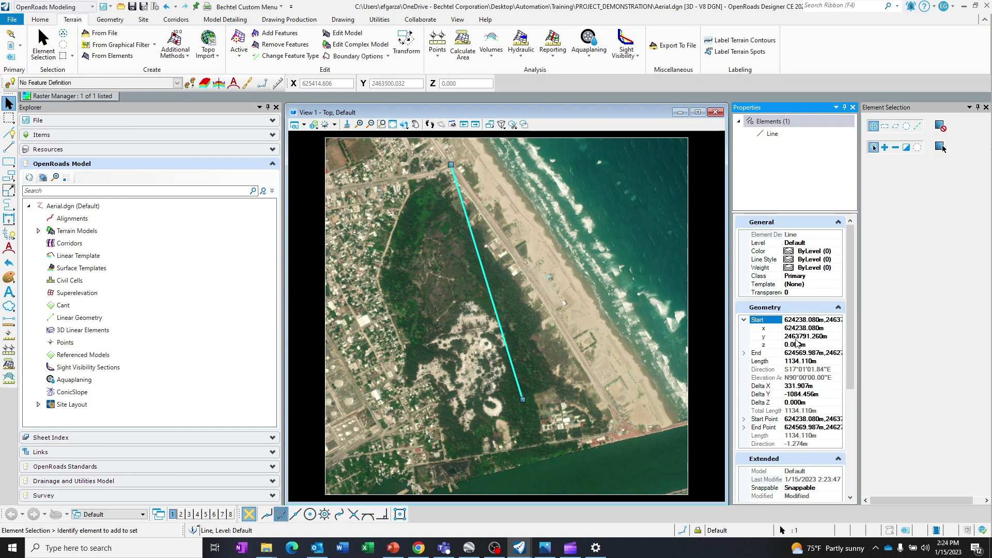
pyautogui.moveTo(716, 389)
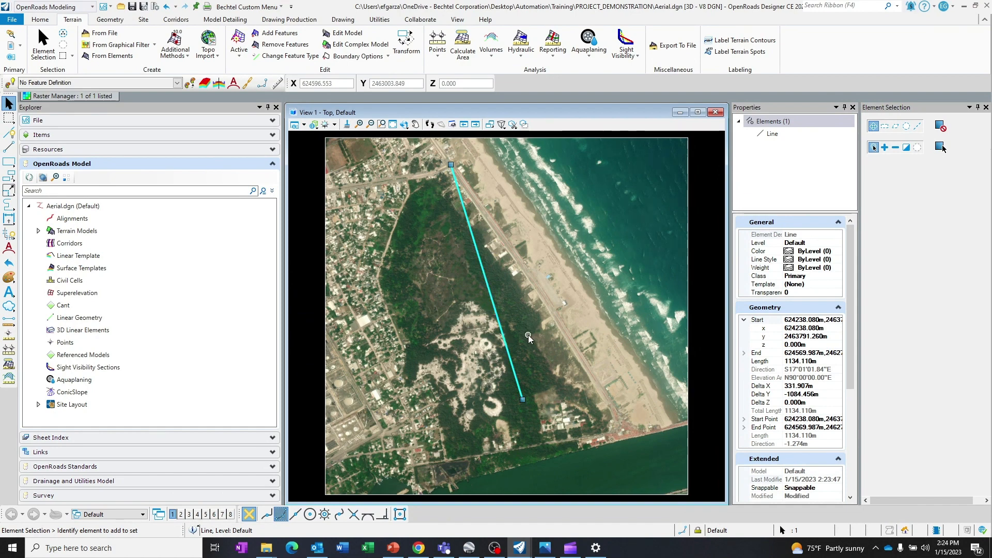
pyautogui.moveTo(533, 349)
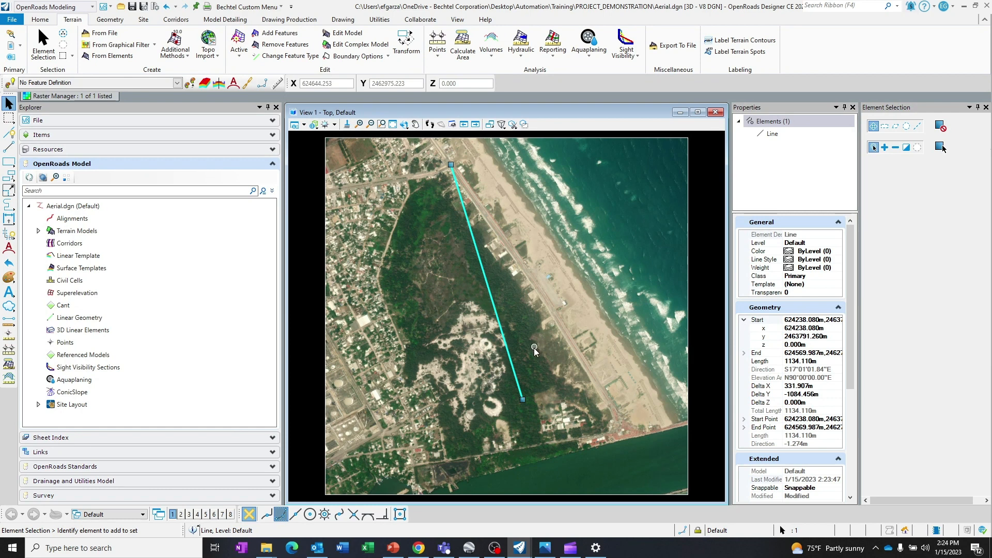